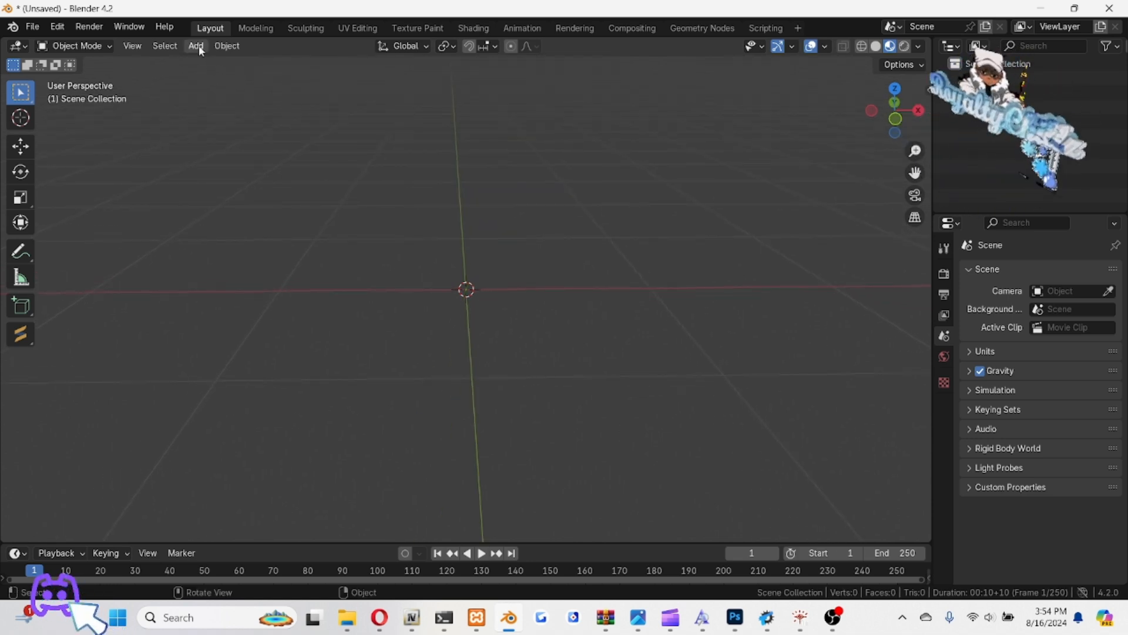
# Import the Kamglock.obj pistol model through the Wavefront OBJ importer
pyautogui.click(32, 27)
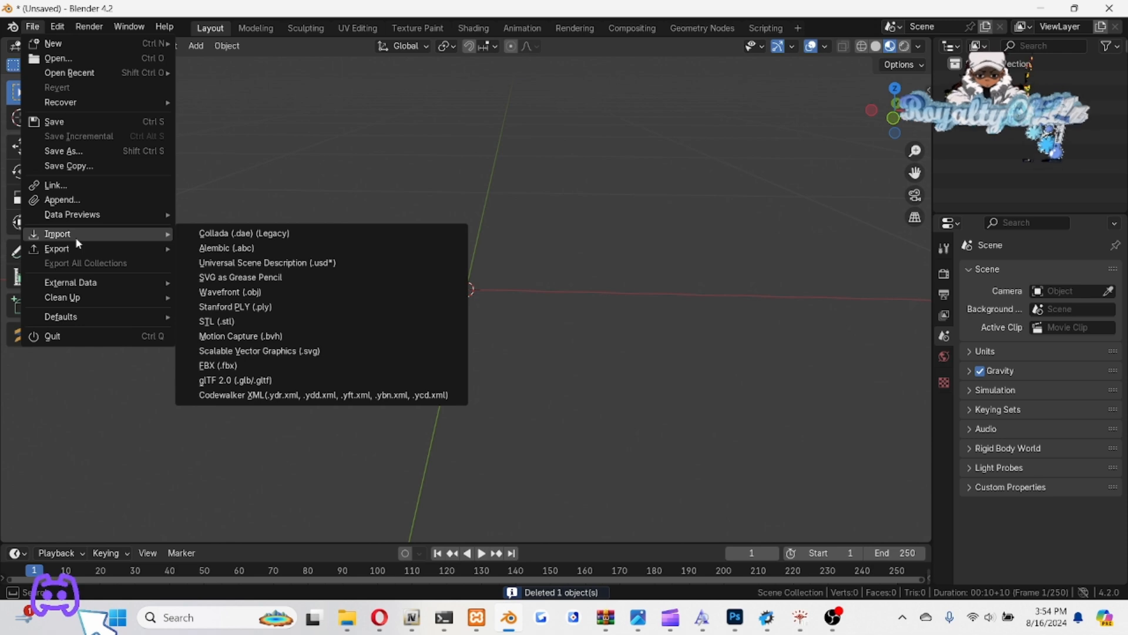
pyautogui.click(219, 292)
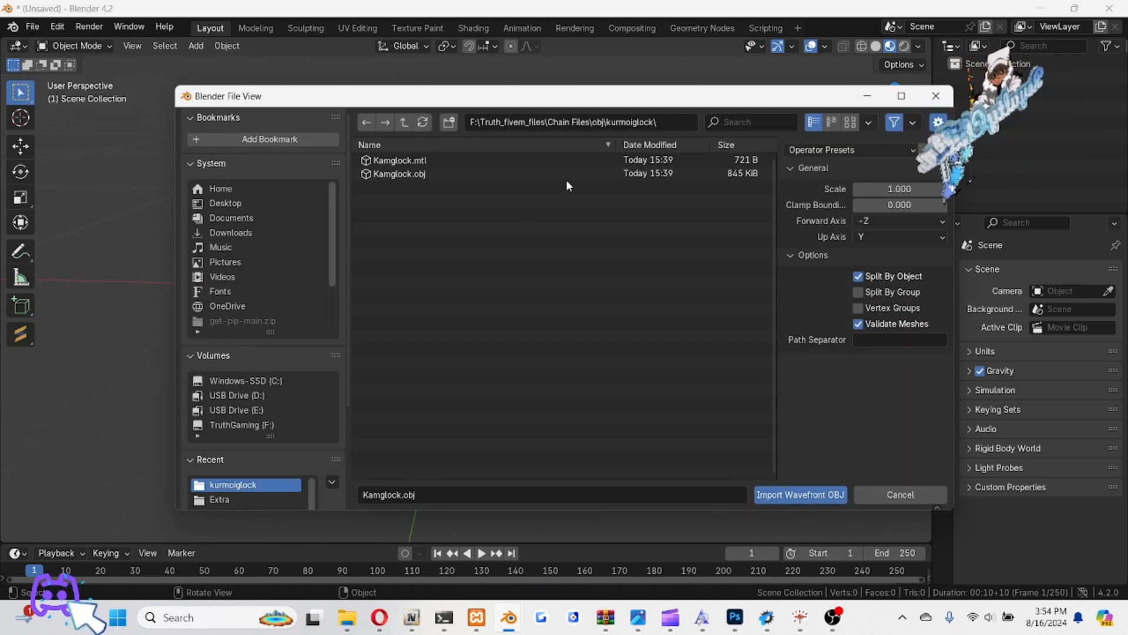
pyautogui.click(799, 494)
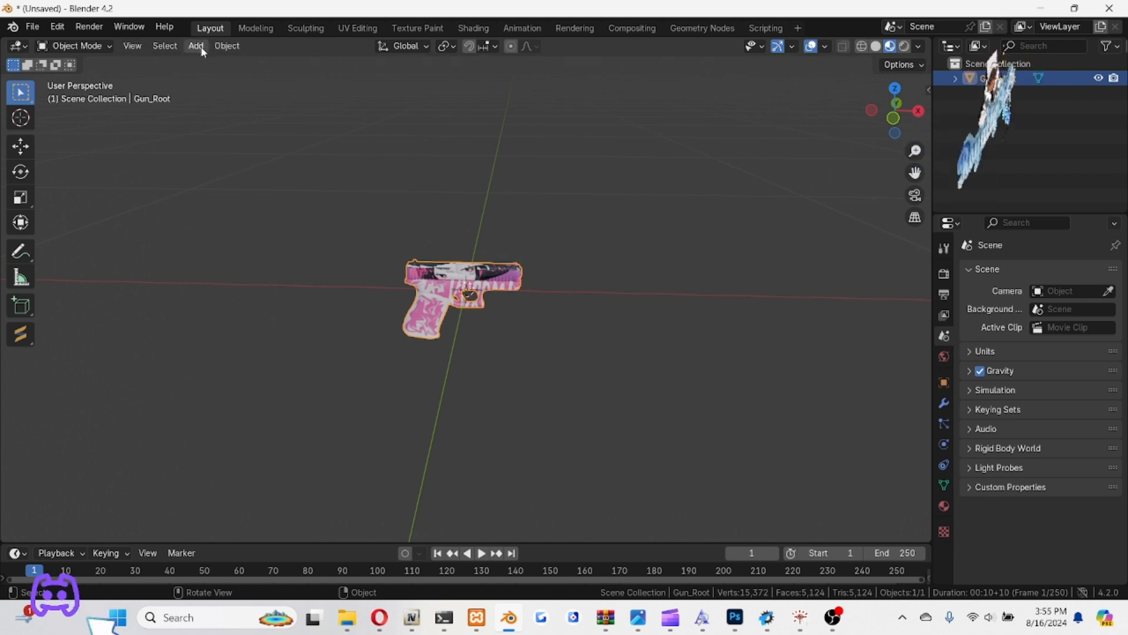
# Add a plane, move it below the pistol, scale it up and enter Edit Mode
pyautogui.click(195, 45)
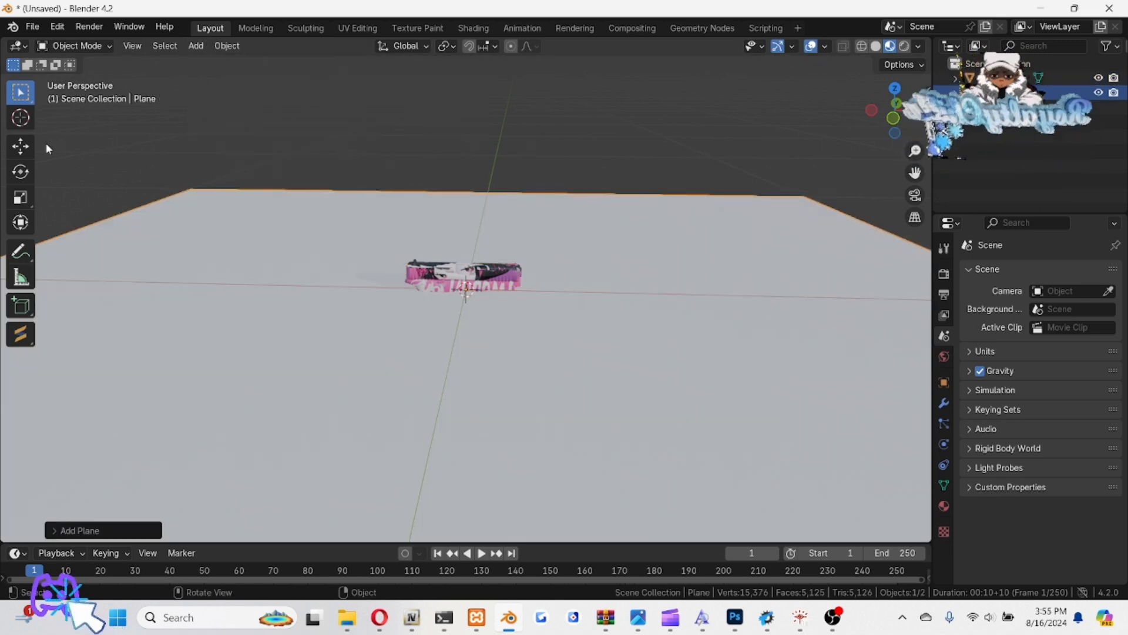
pyautogui.press('g')
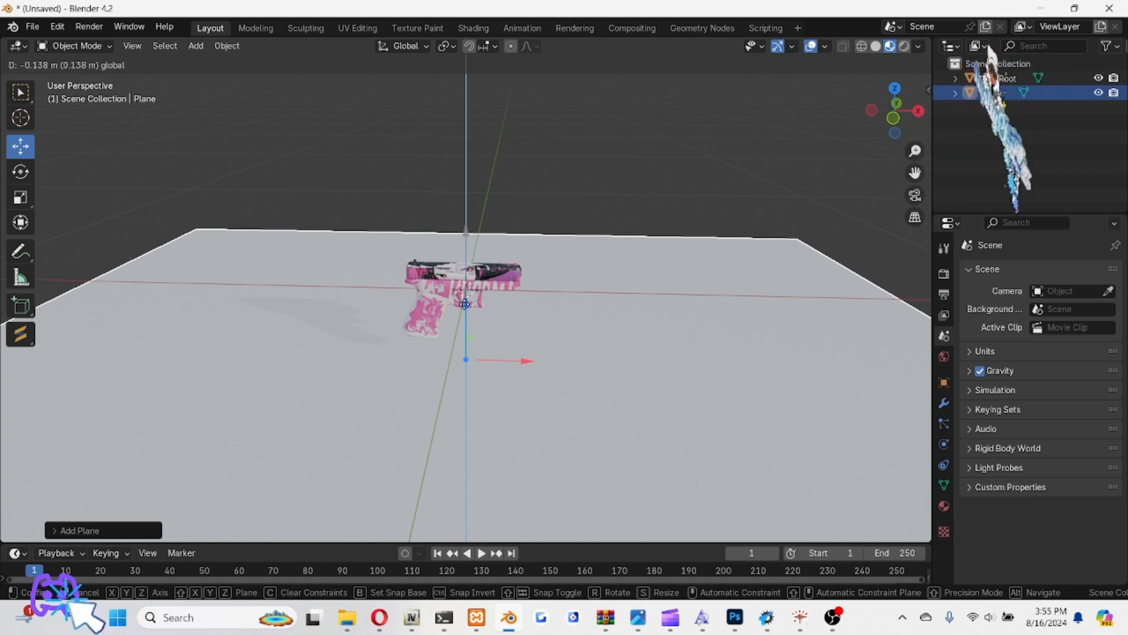
pyautogui.click(401, 208)
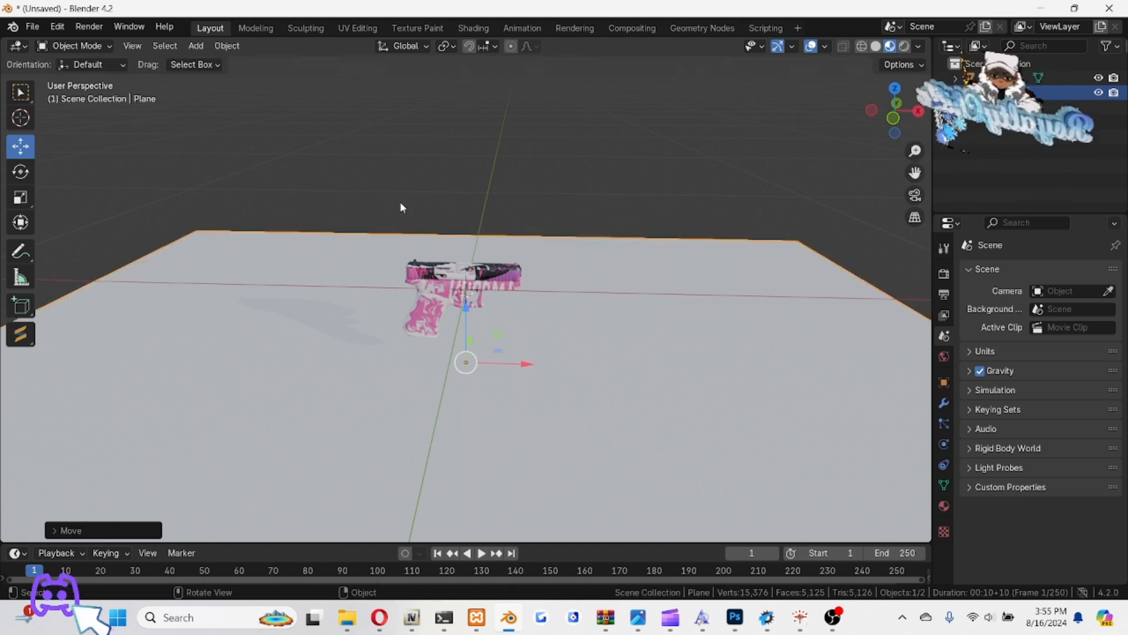
pyautogui.press('s')
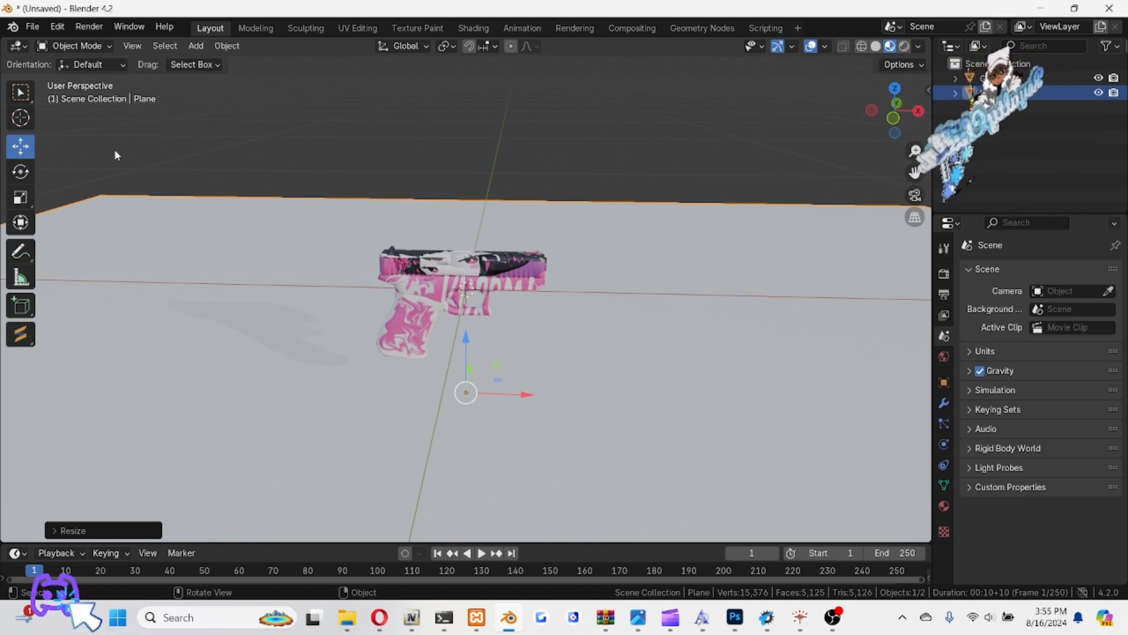
pyautogui.press('Tab')
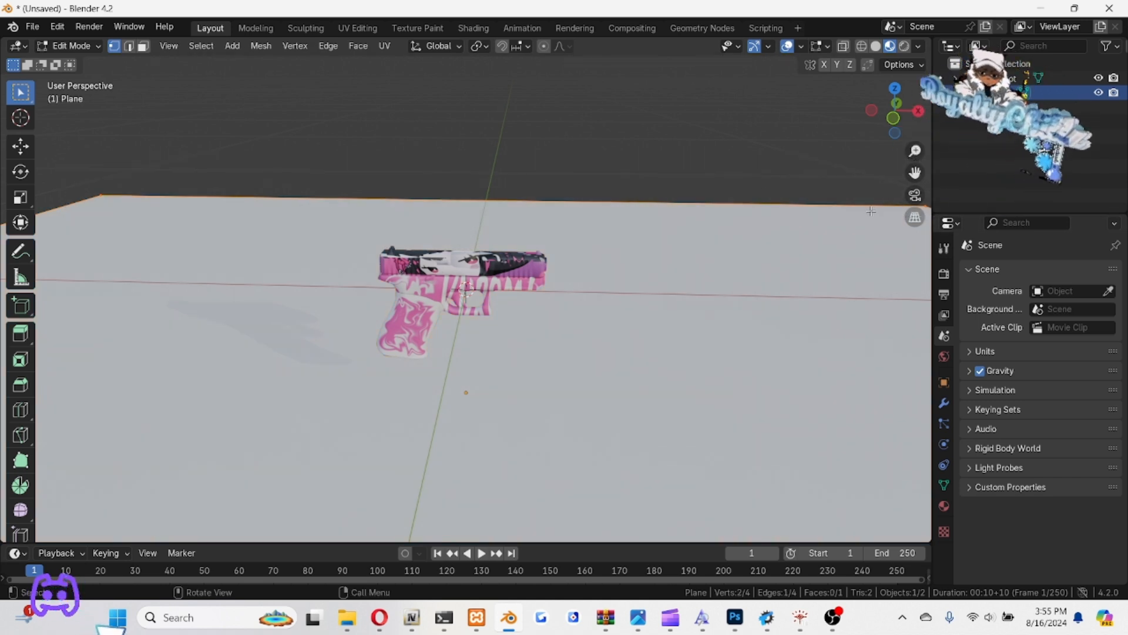
# Extrude the floor edges into back and side walls, then reposition the wall's top edge
pyautogui.press('g')
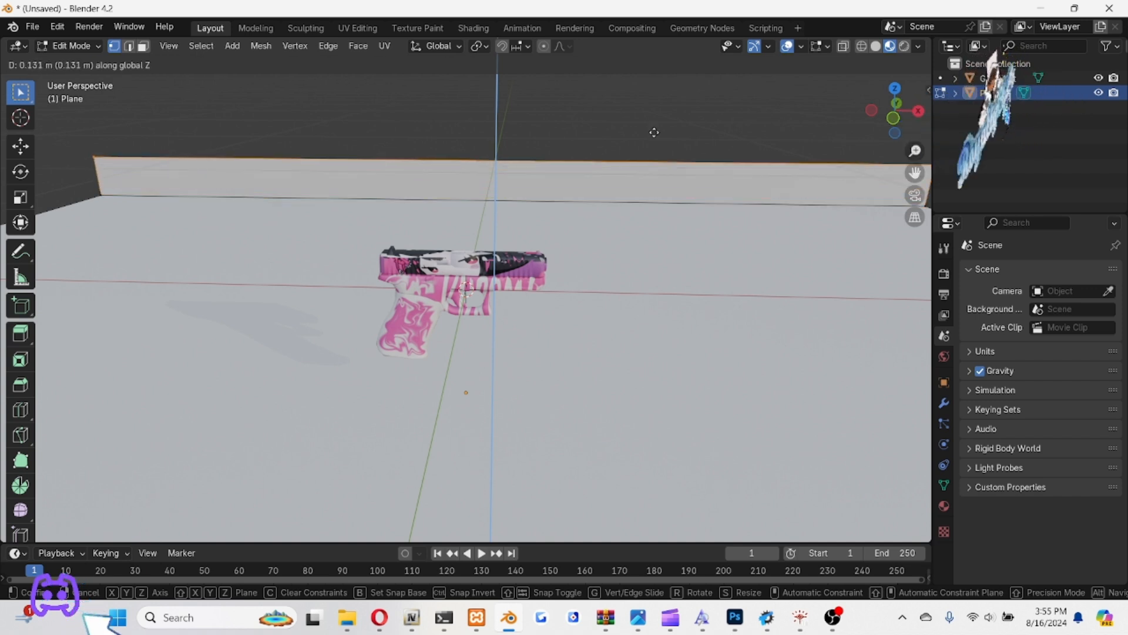
pyautogui.moveTo(603, 449)
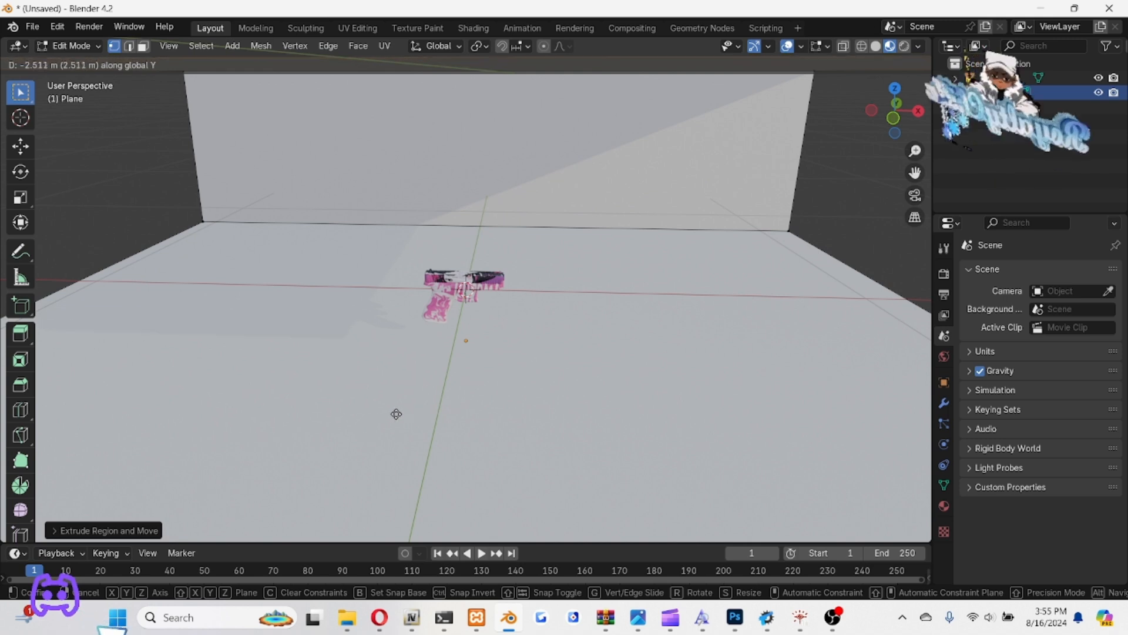
pyautogui.moveTo(304, 417)
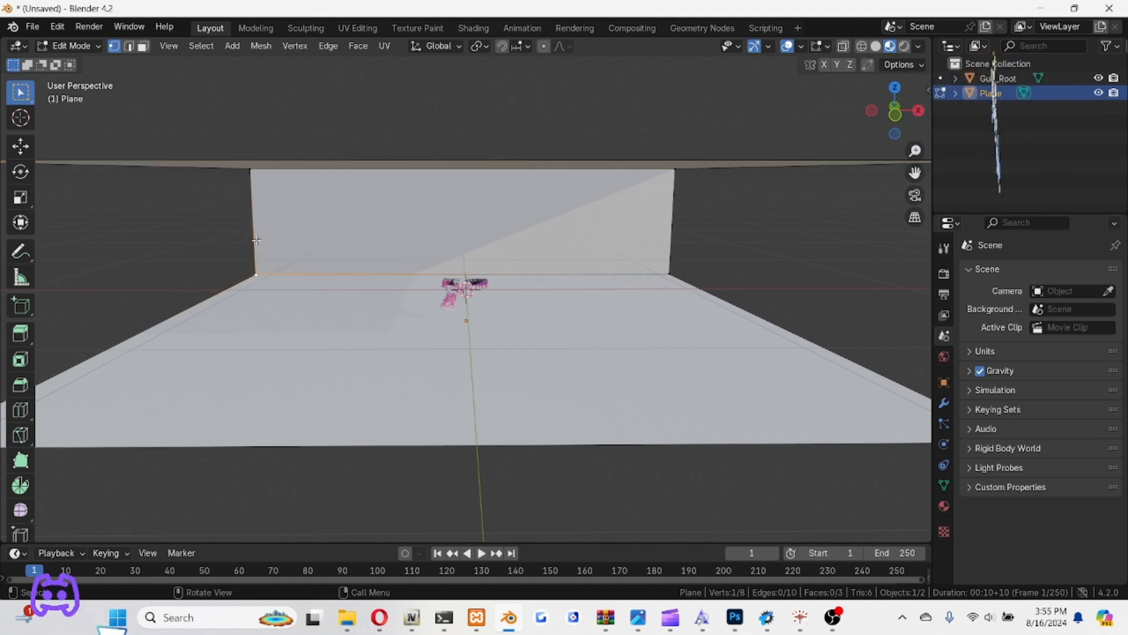
pyautogui.click(253, 173)
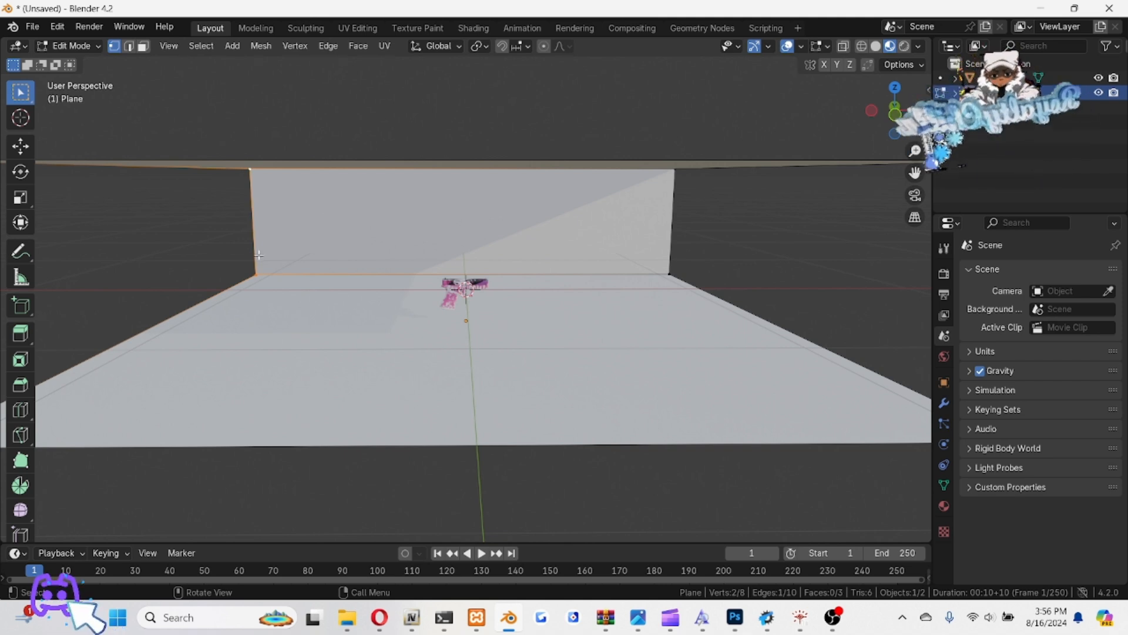
pyautogui.press('g')
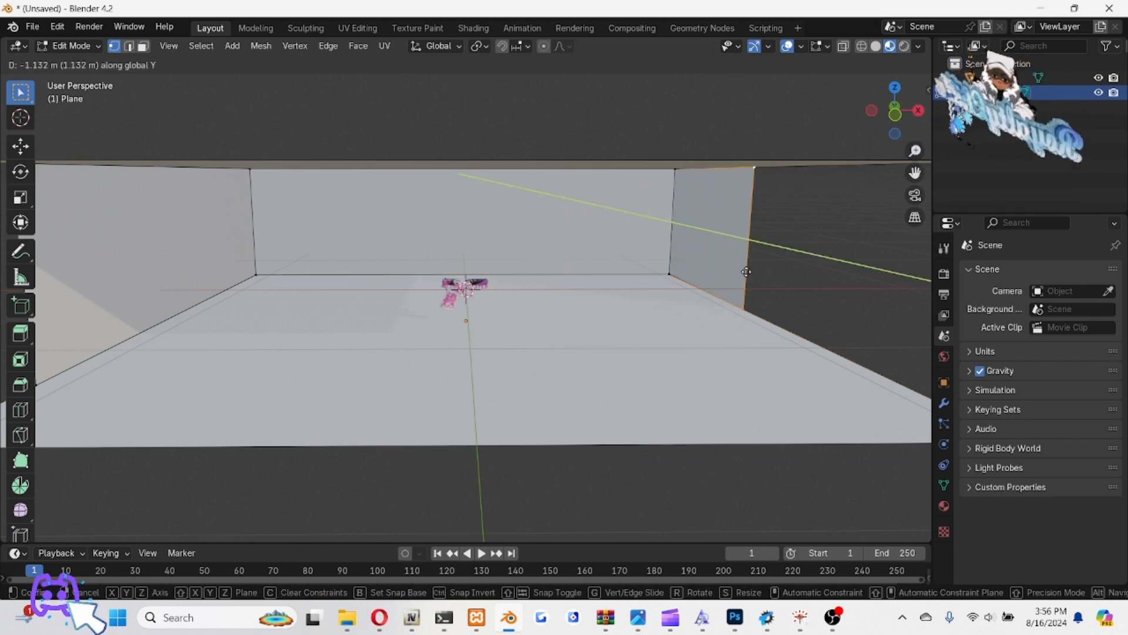
pyautogui.moveTo(919, 338)
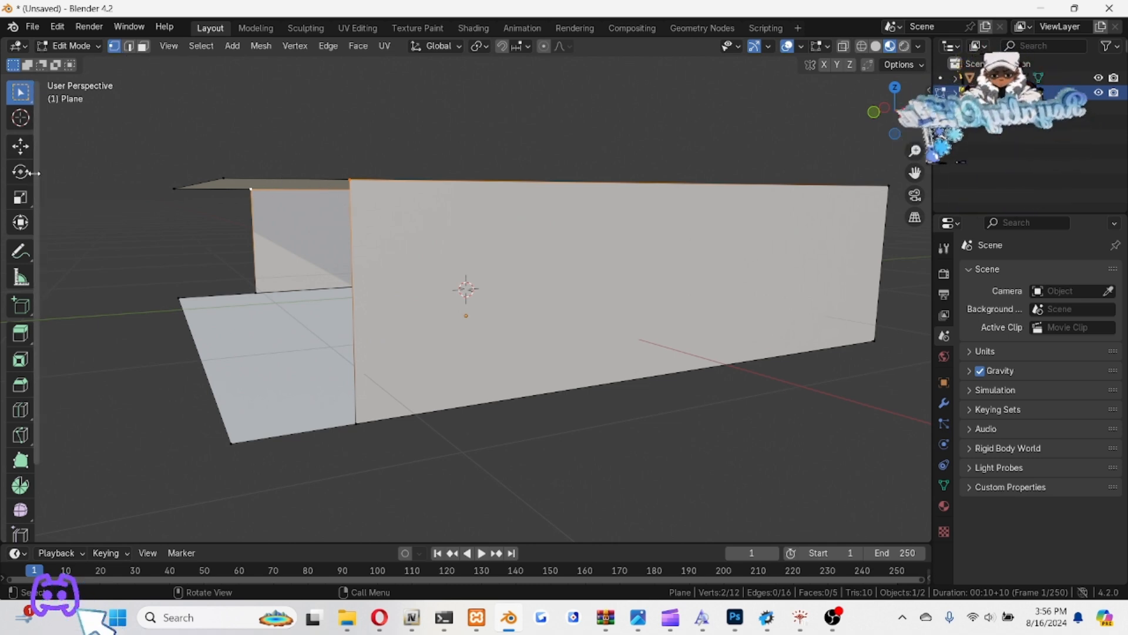
pyautogui.click(20, 146)
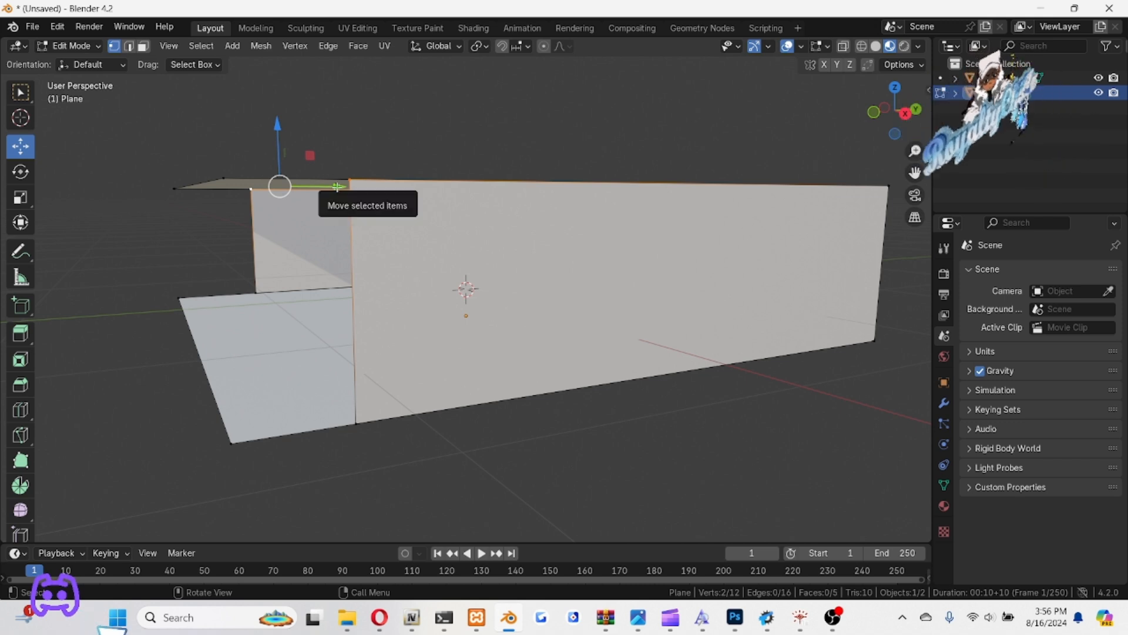
pyautogui.moveTo(338, 186); pyautogui.dragTo(261, 192)
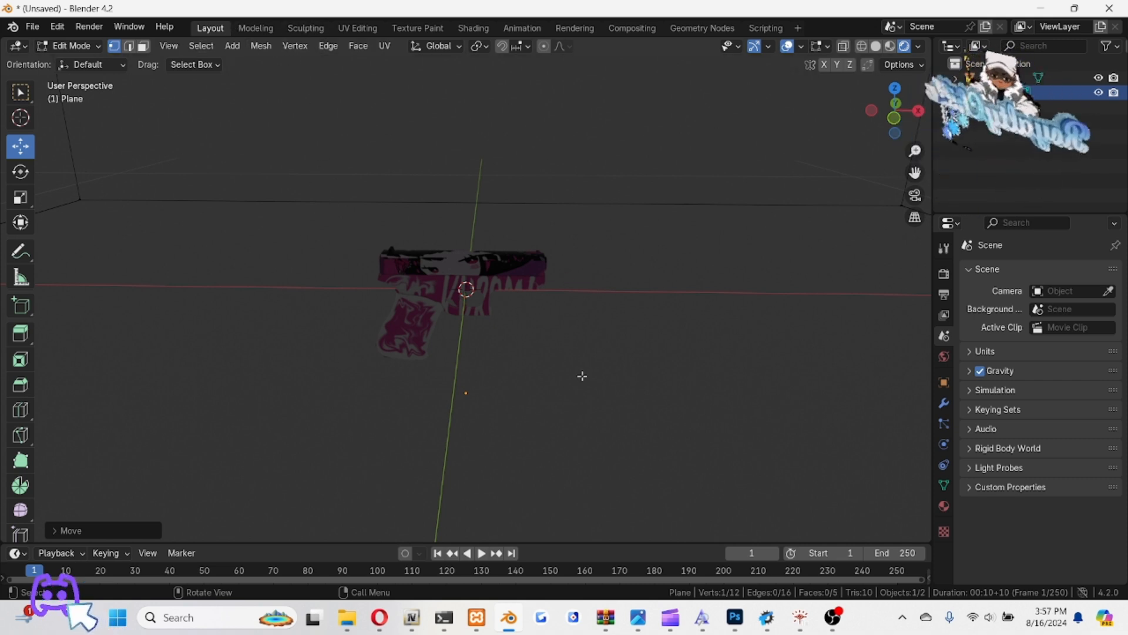
# Switch the viewport shading to Rendered mode
pyautogui.click(232, 46)
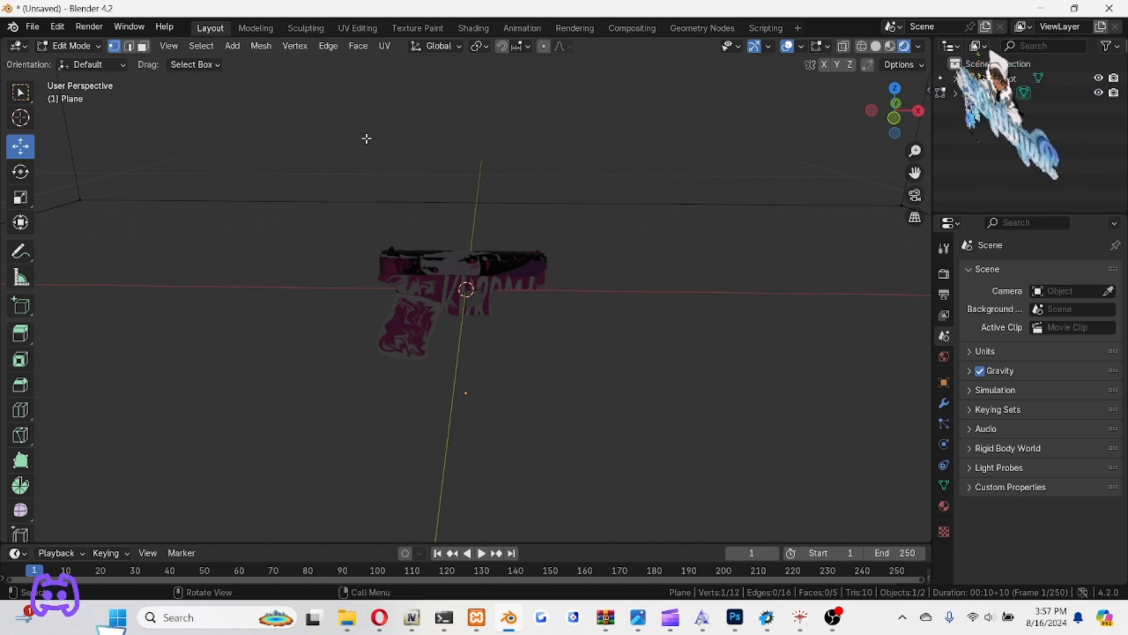
# Add a point light left of the pistol and copy it to the right
pyautogui.click(195, 45)
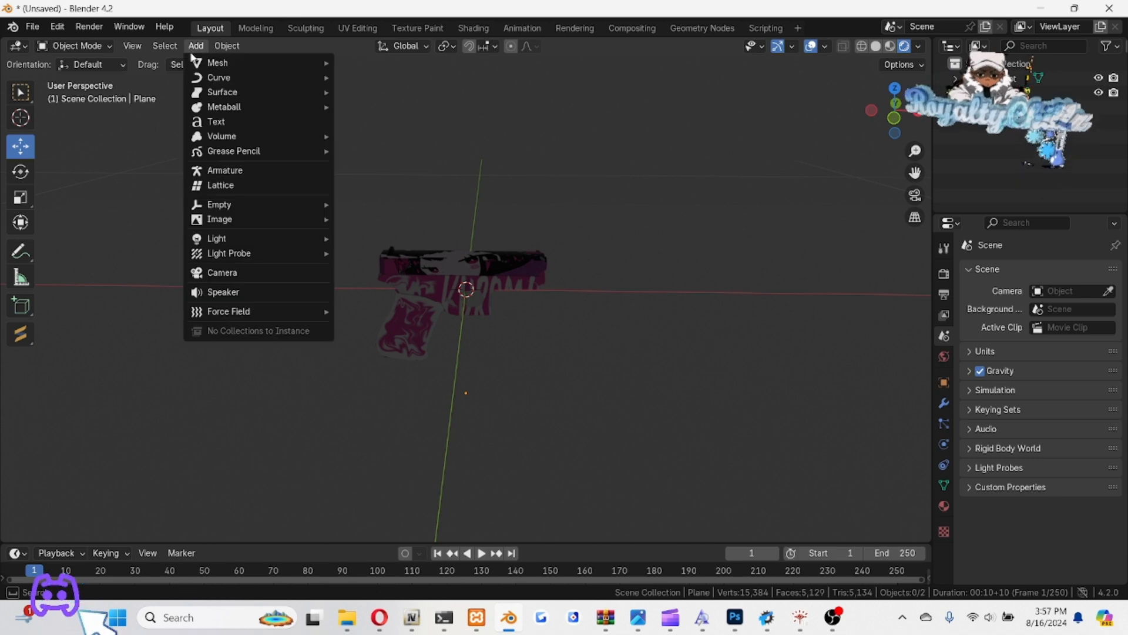
pyautogui.click(215, 238)
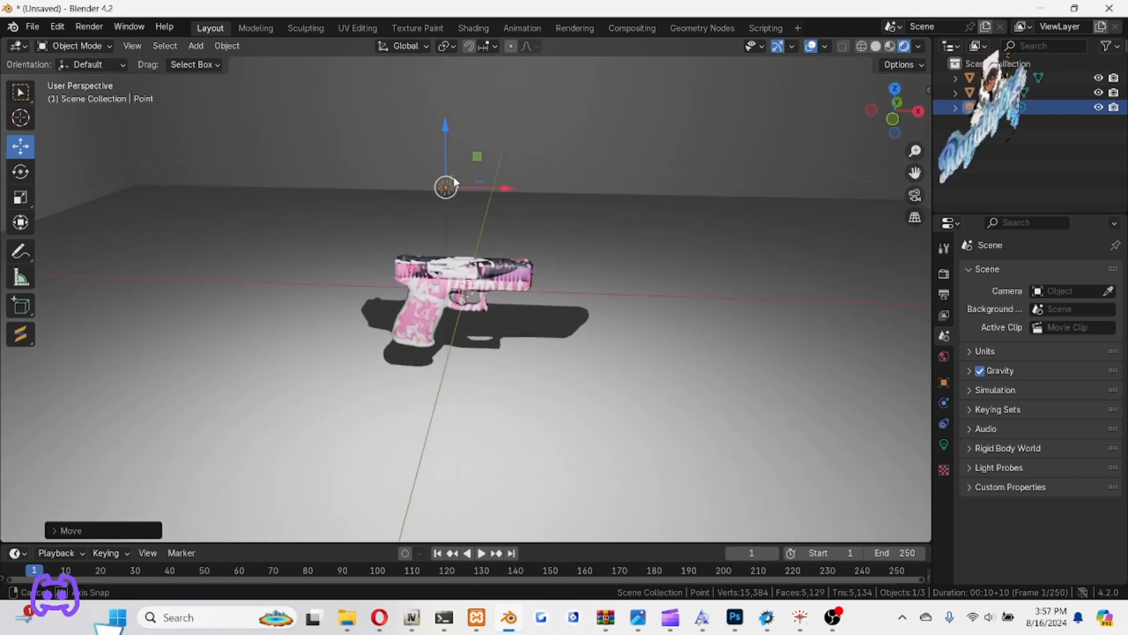
pyautogui.moveTo(446, 187); pyautogui.dragTo(329, 185)
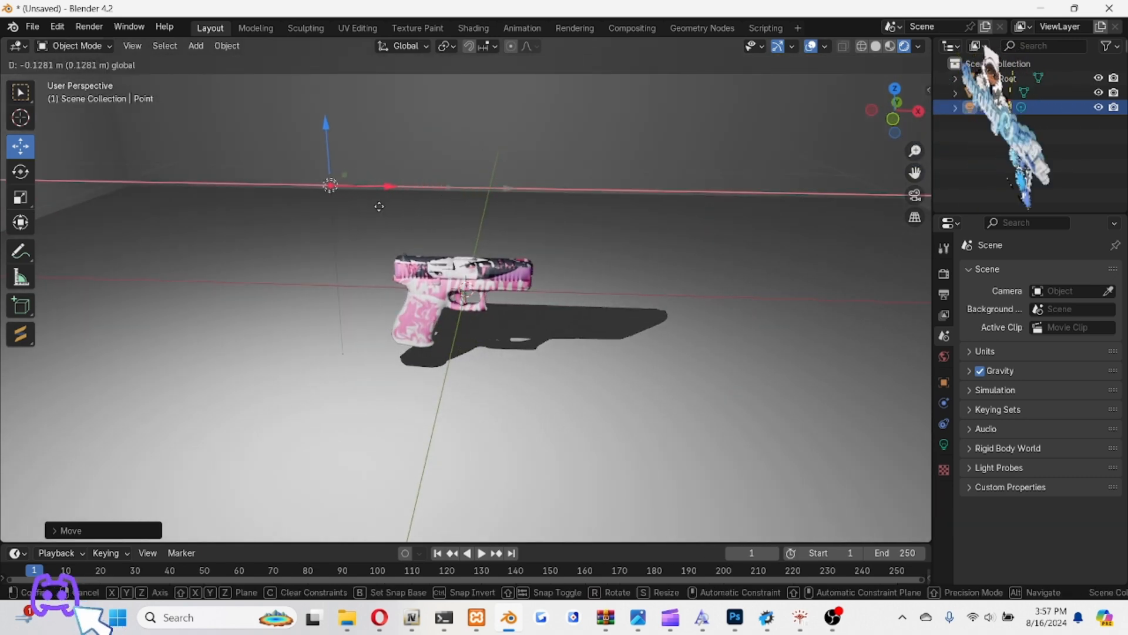
pyautogui.moveTo(298, 209)
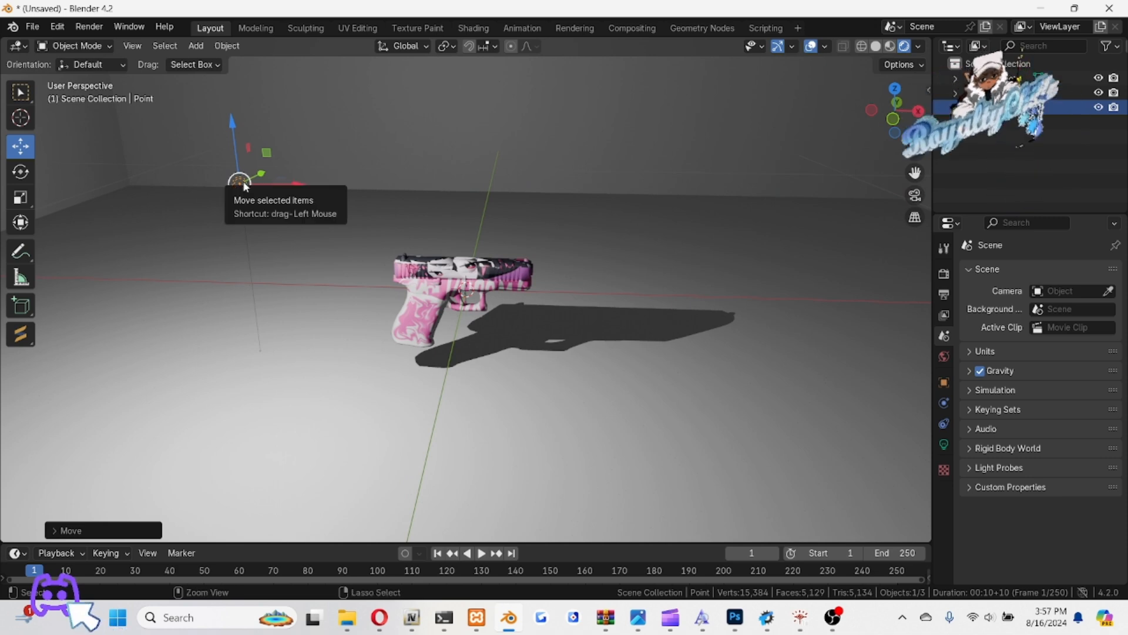
pyautogui.press('ctrl+v')
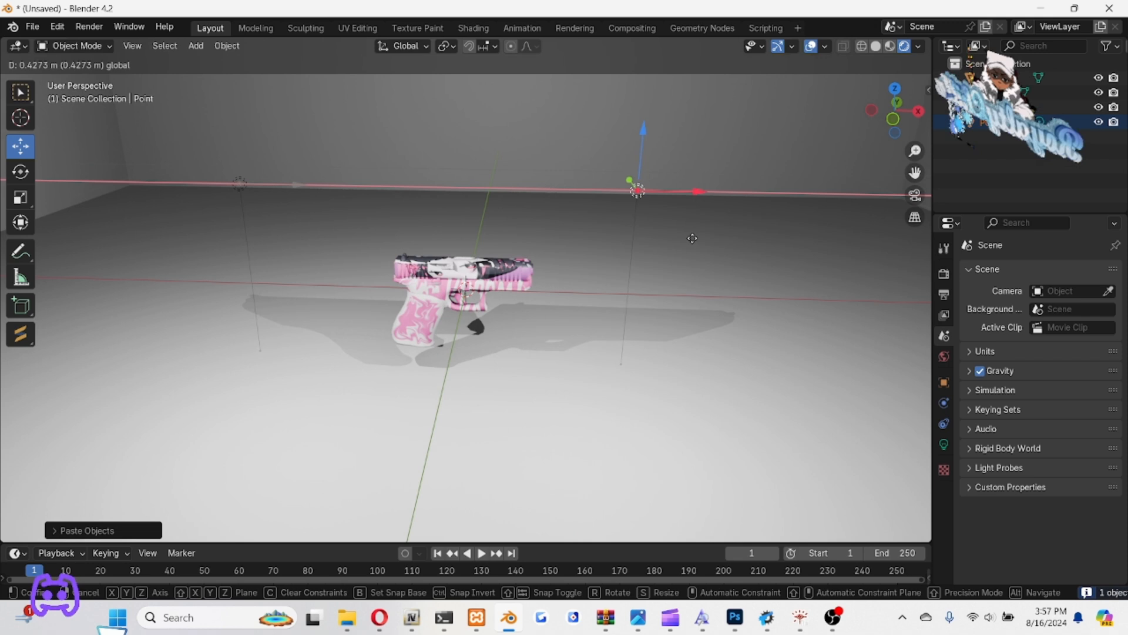
pyautogui.click(692, 238)
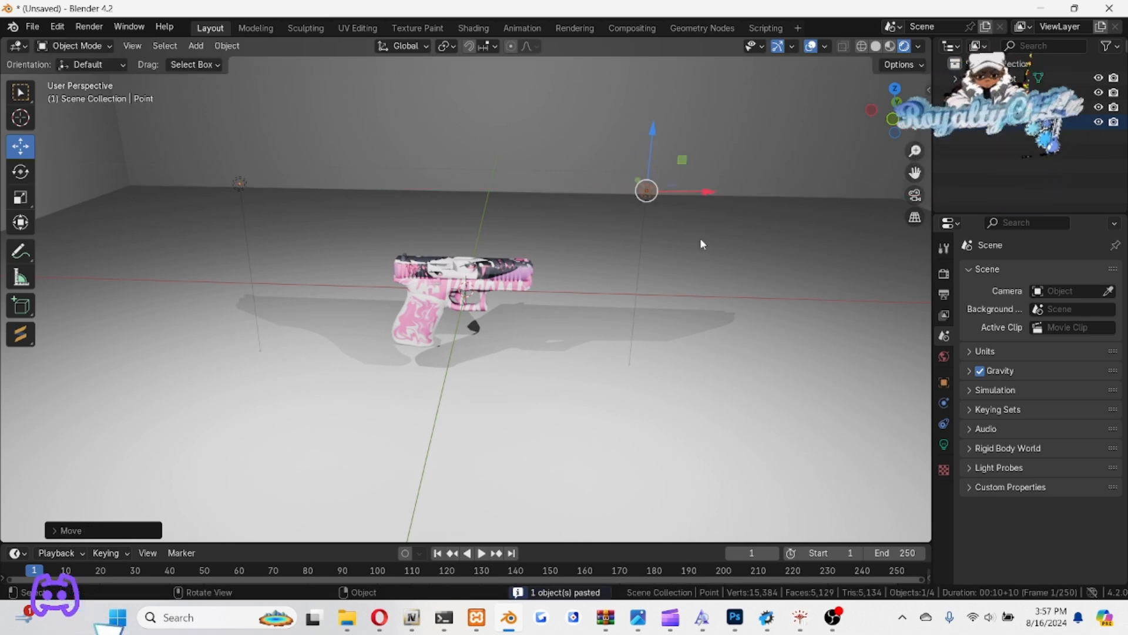
# Paste a third light, reposition it, and start moving the pistol onto the floor
pyautogui.press('ctrl+v')
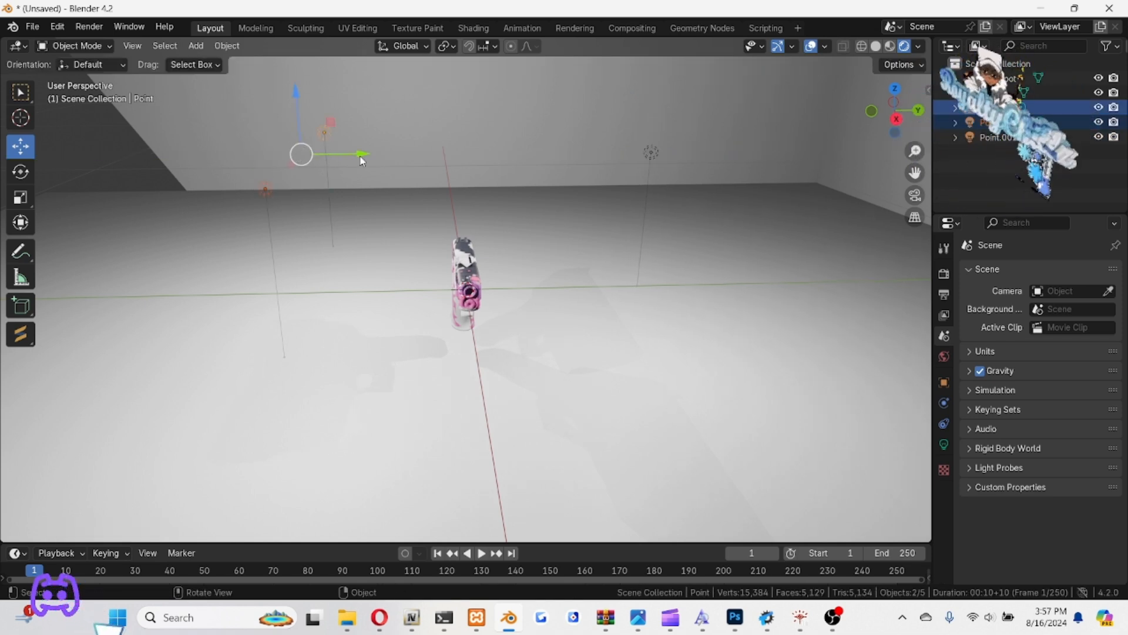
pyautogui.moveTo(360, 154); pyautogui.dragTo(398, 179)
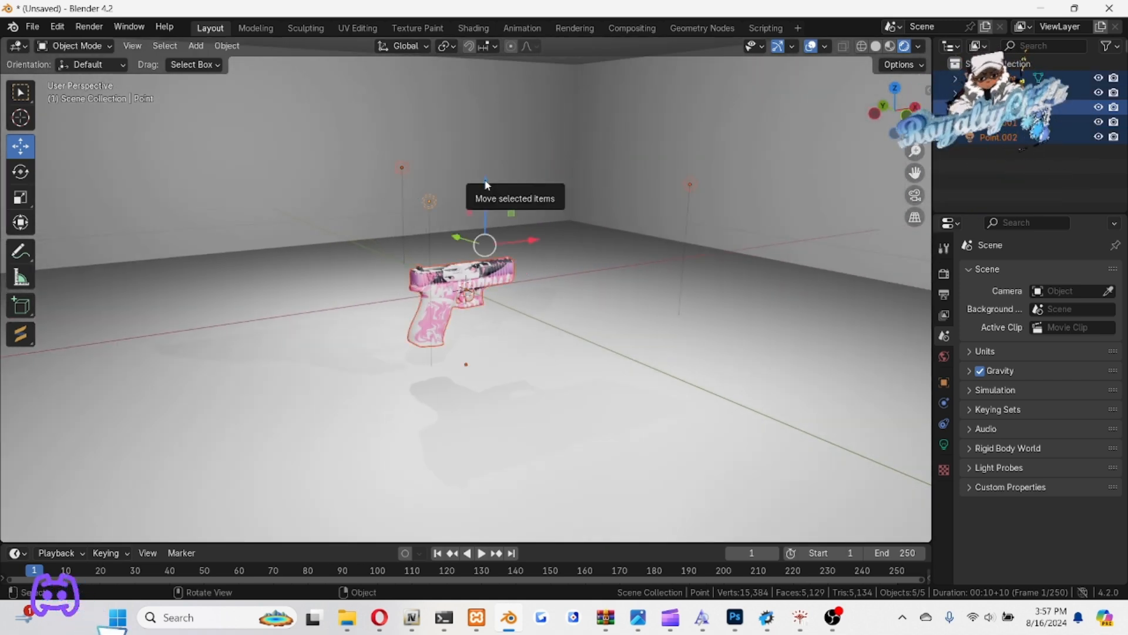
pyautogui.click(460, 295)
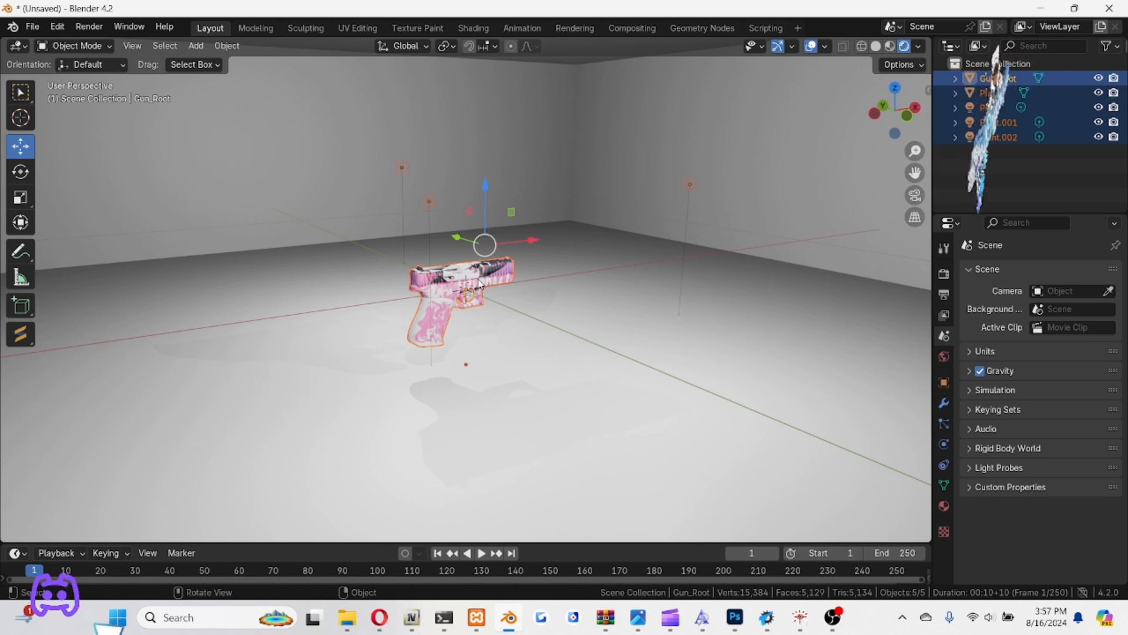
pyautogui.press('g')
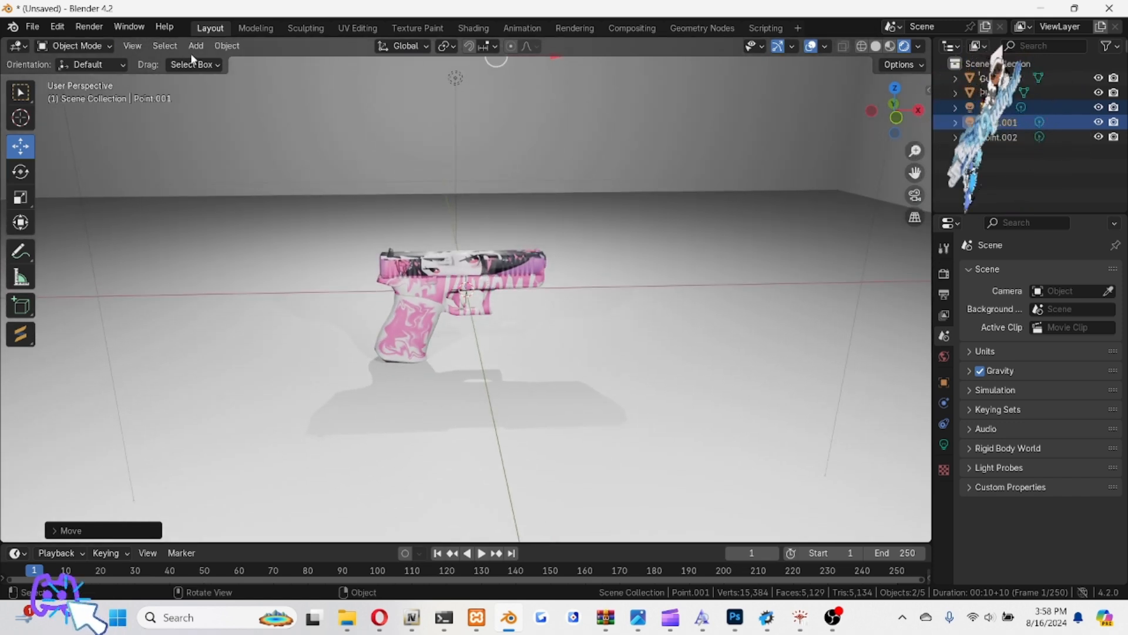
# Add a cube, shrink it, move it beside the pistol's muzzle and rotate it
pyautogui.click(195, 46)
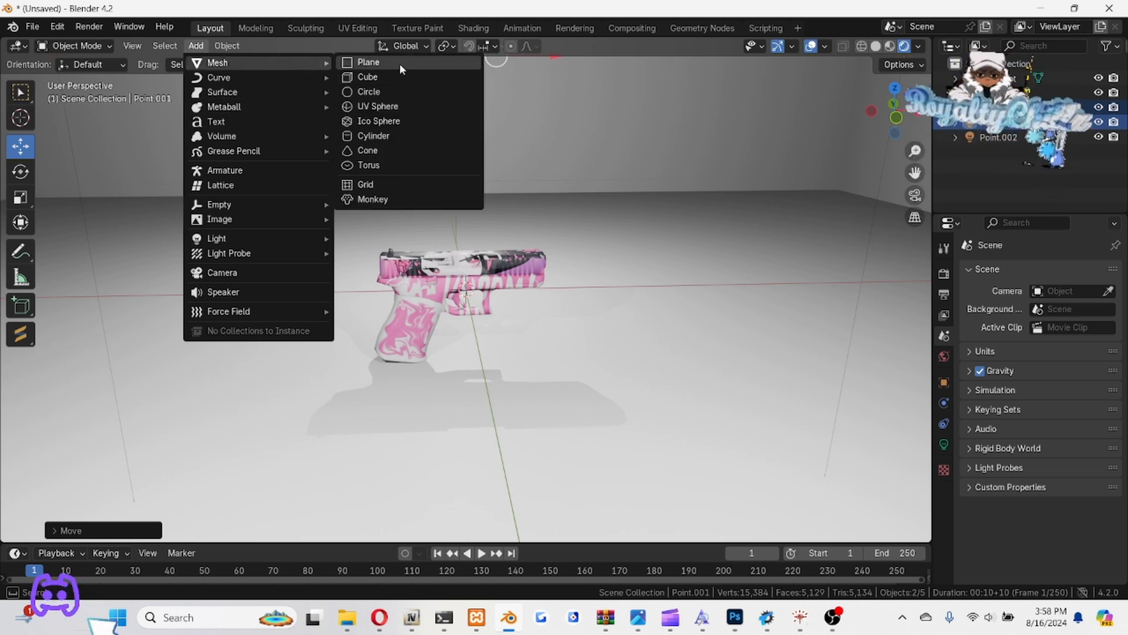
pyautogui.click(367, 77)
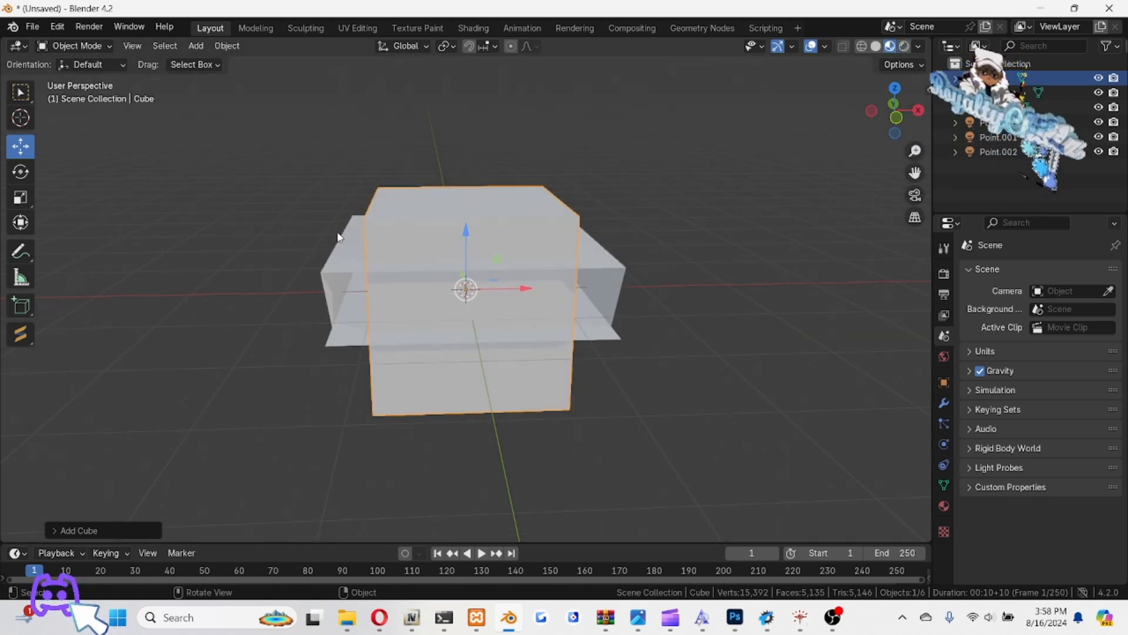
pyautogui.press('s')
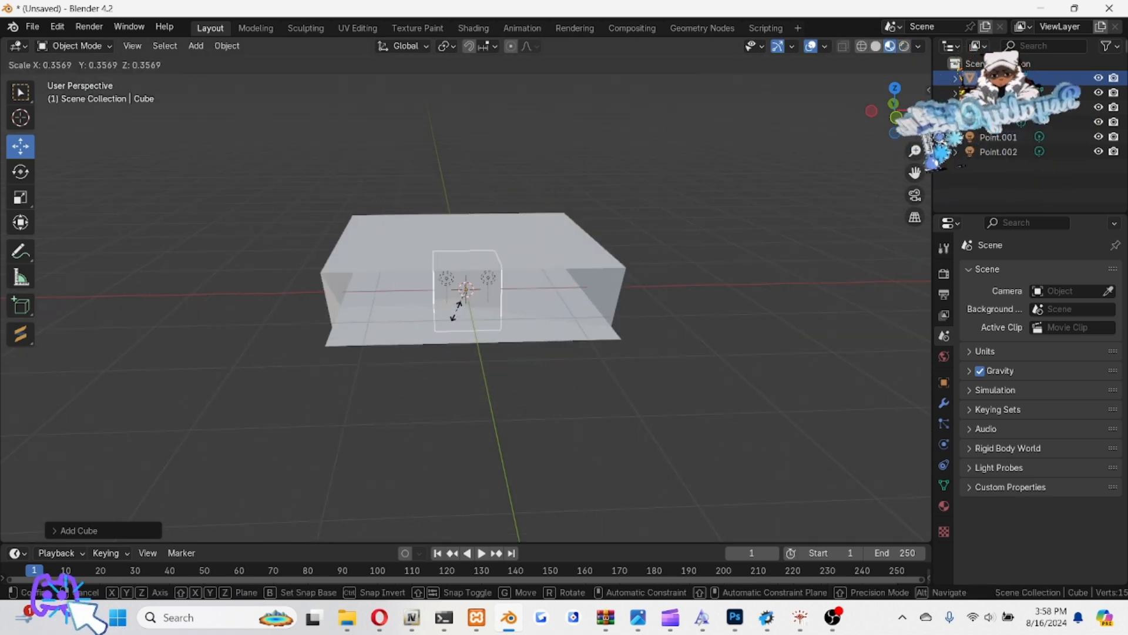
pyautogui.click(466, 292)
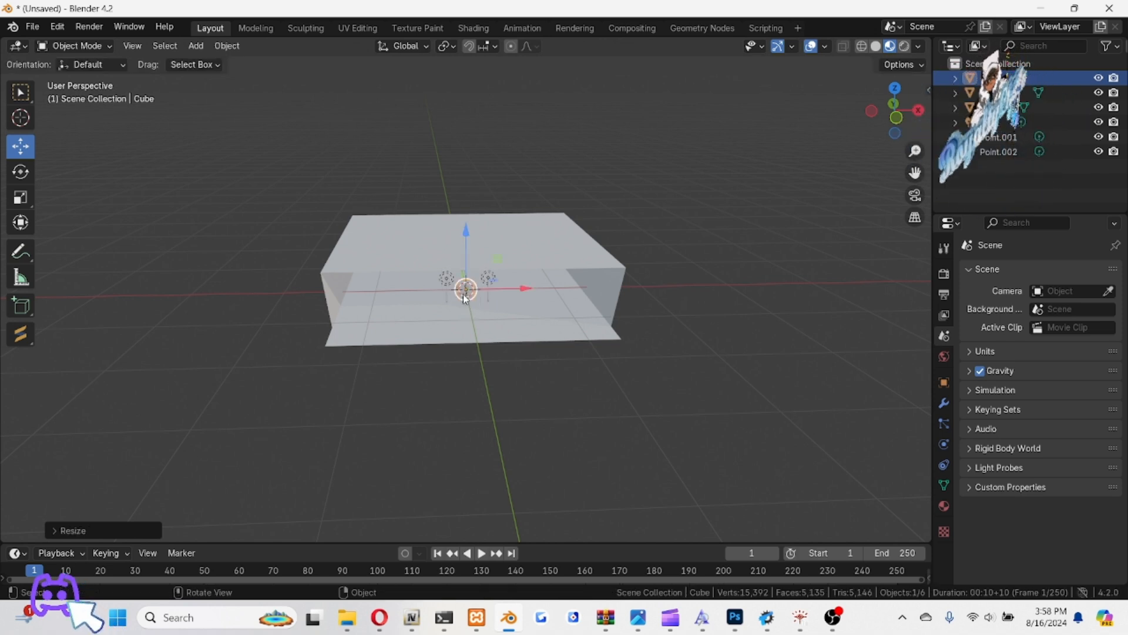
pyautogui.press('s')
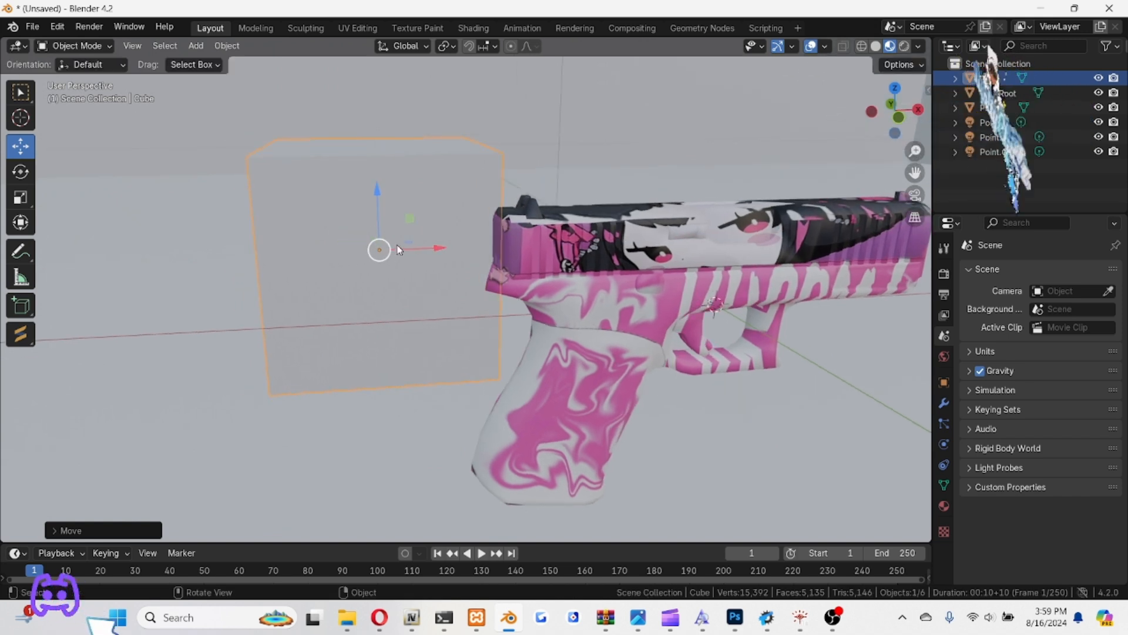
pyautogui.press('r')
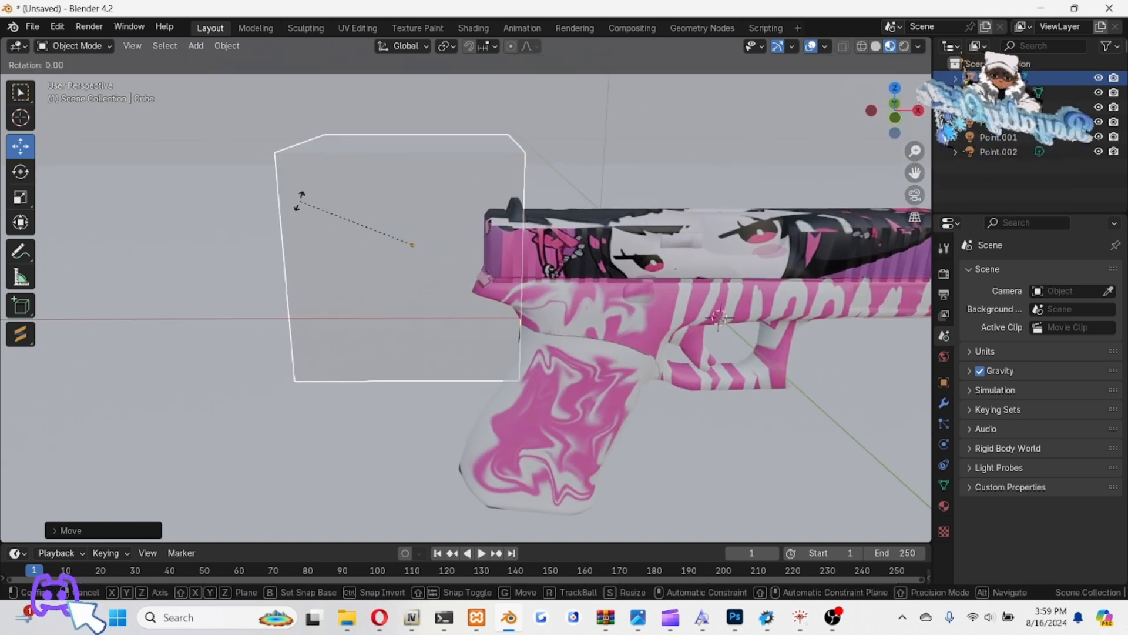
pyautogui.click(412, 245)
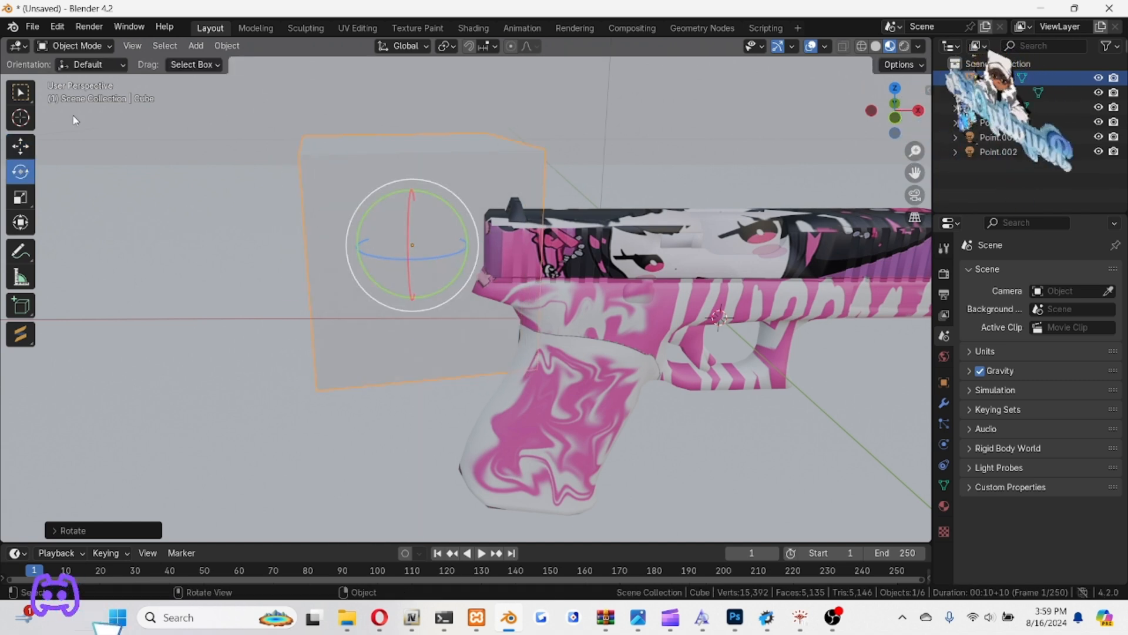
pyautogui.click(20, 146)
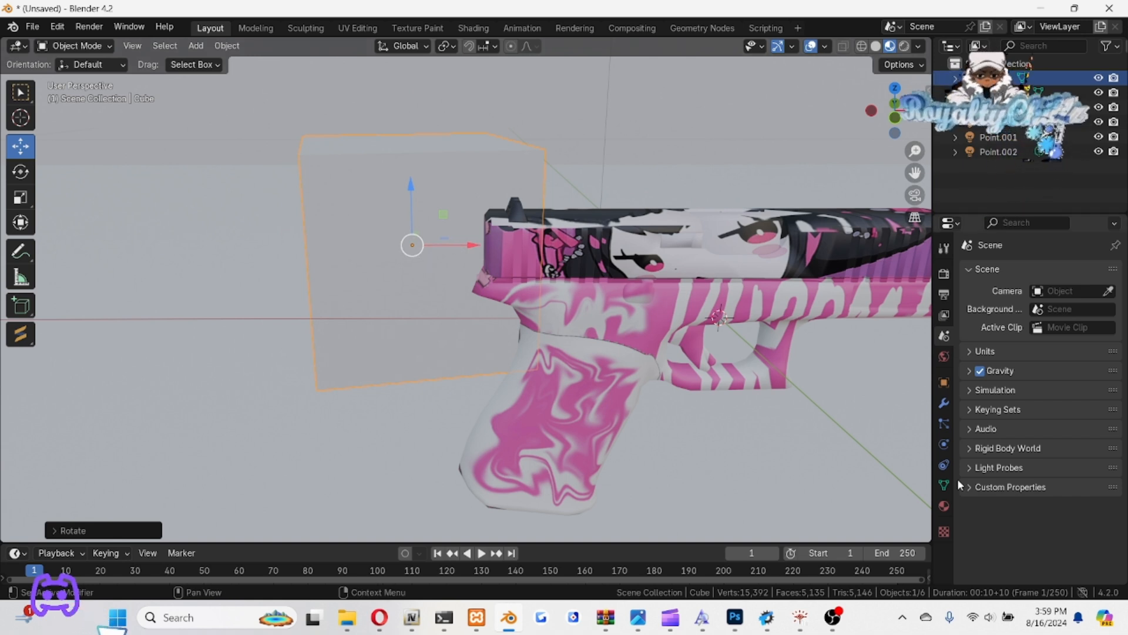
# Create a new cube material with black base colour and roughness about 0.858
pyautogui.click(943, 506)
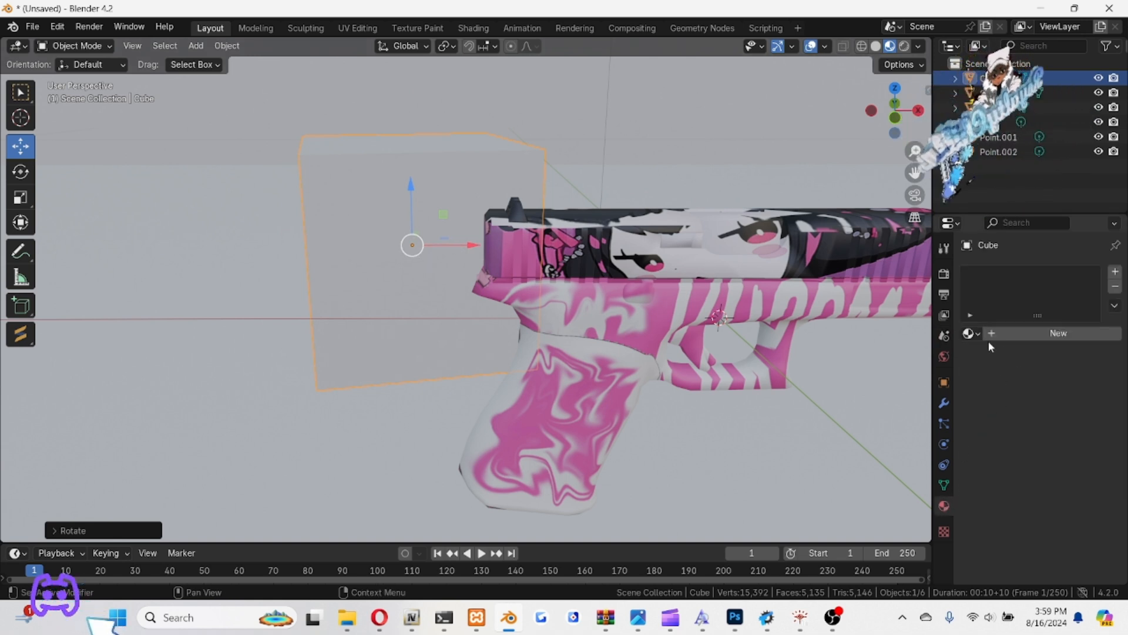
pyautogui.click(971, 333)
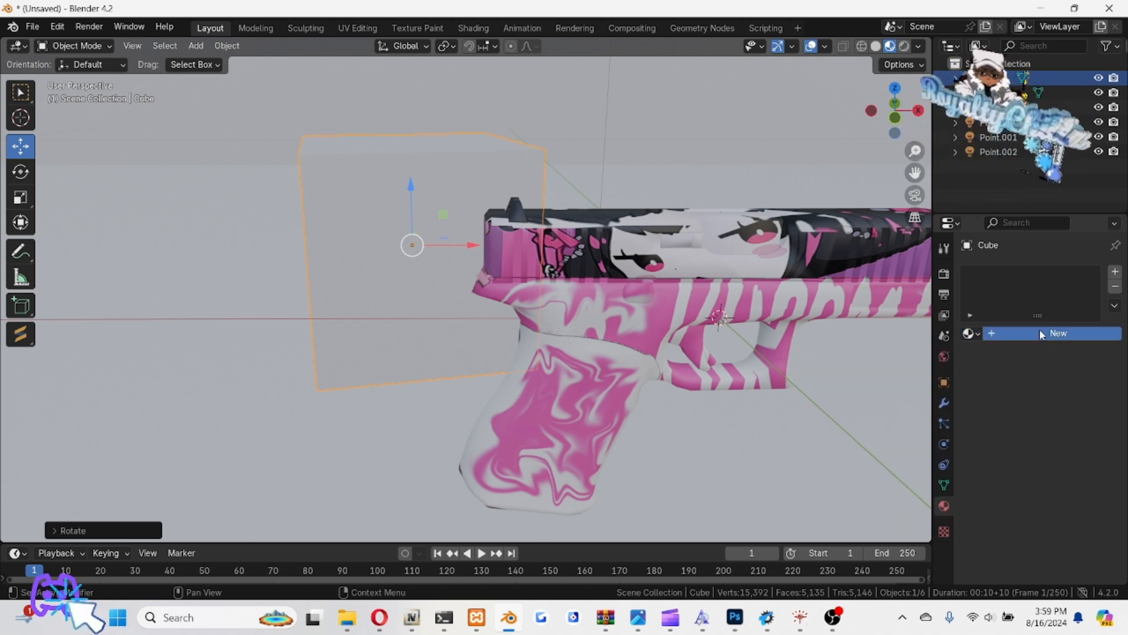
pyautogui.click(1058, 332)
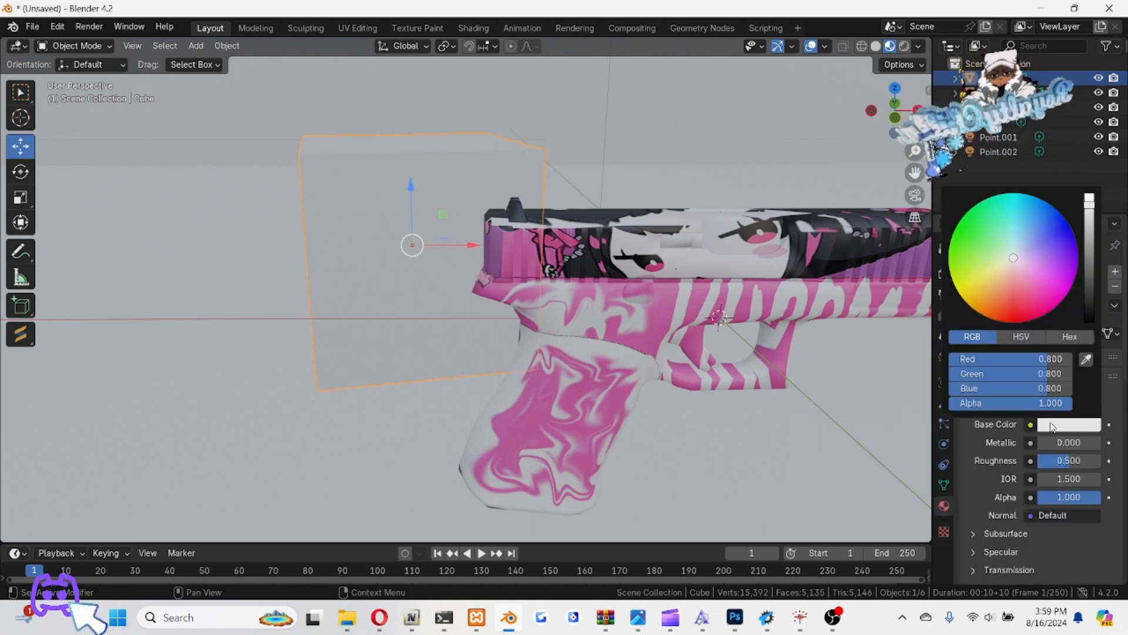
pyautogui.click(990, 247)
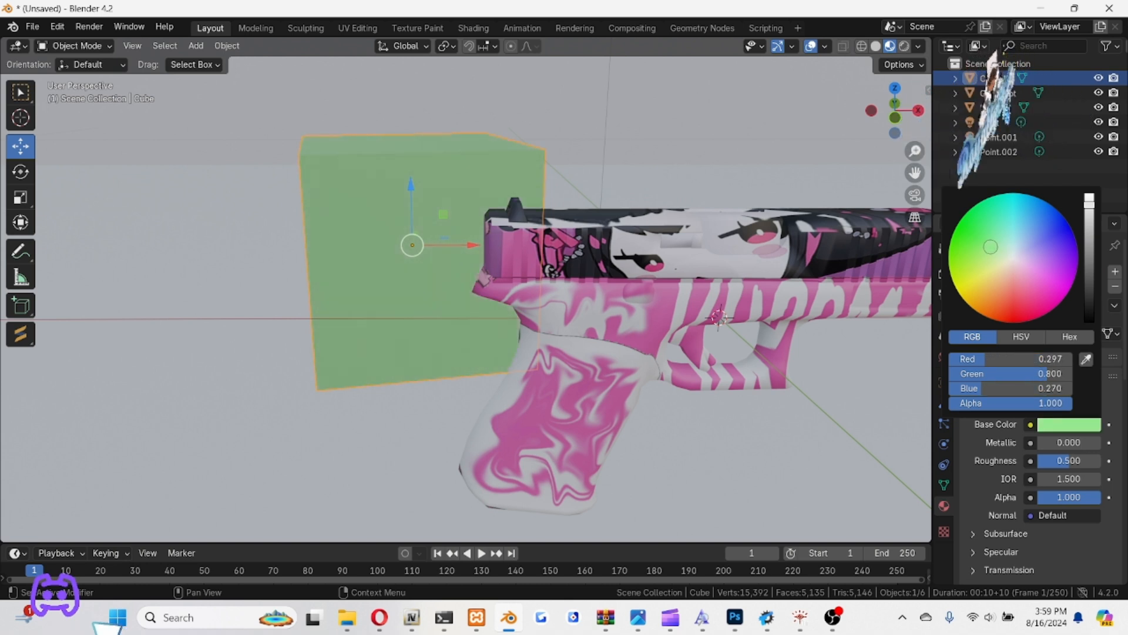
pyautogui.click(1001, 272)
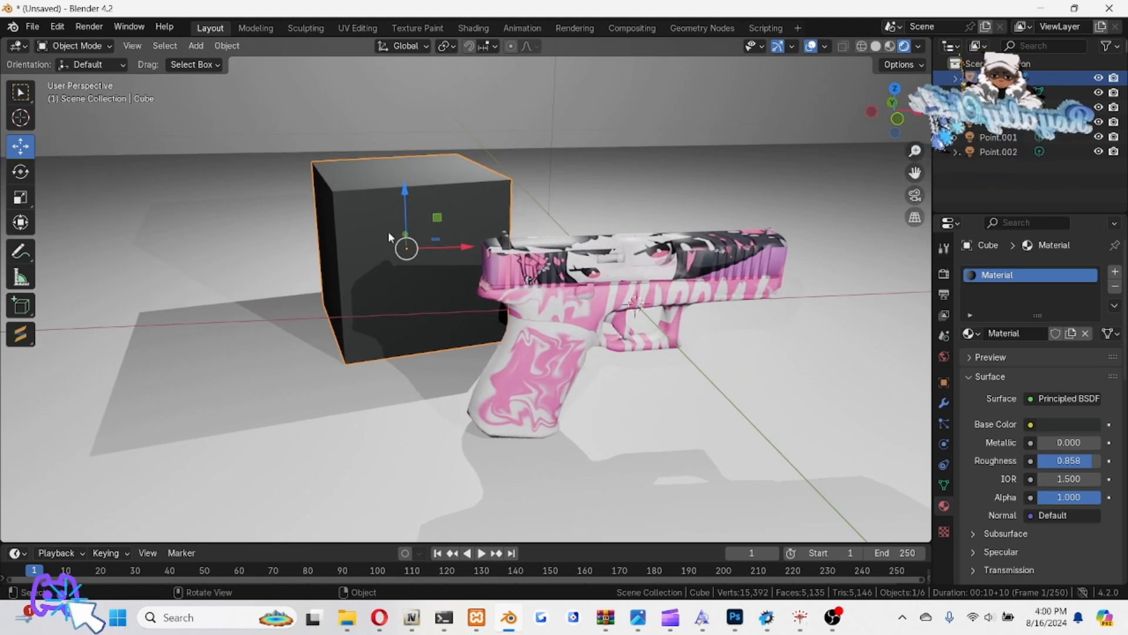
# Scale the black box up into a large block behind the pistol
pyautogui.press('s')
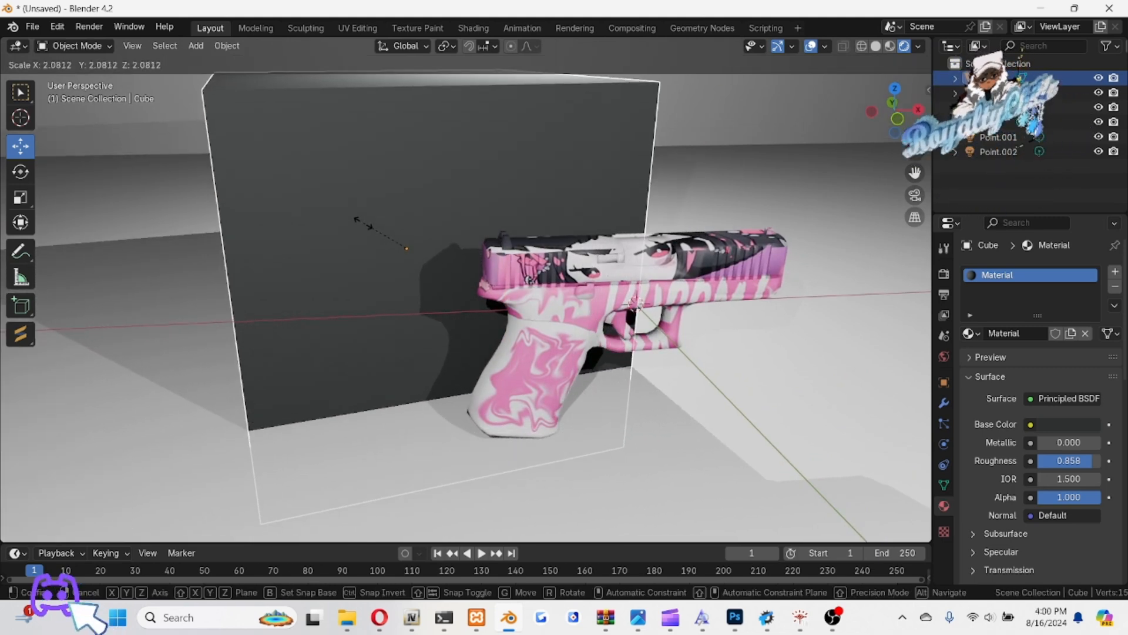
pyautogui.click(549, 170)
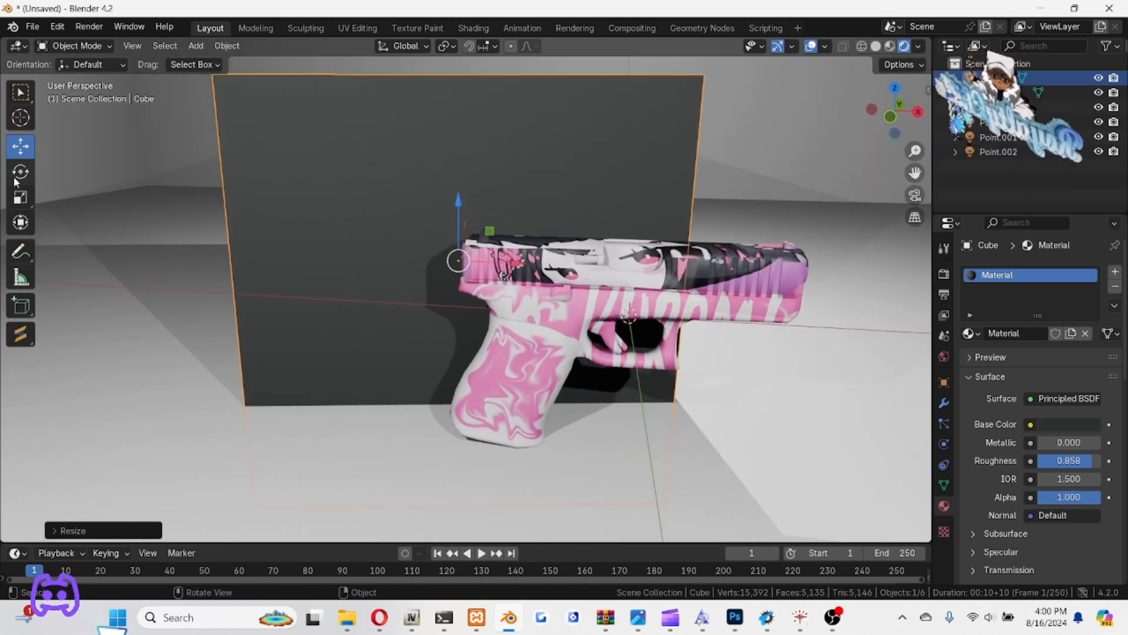
pyautogui.moveTo(528, 268)
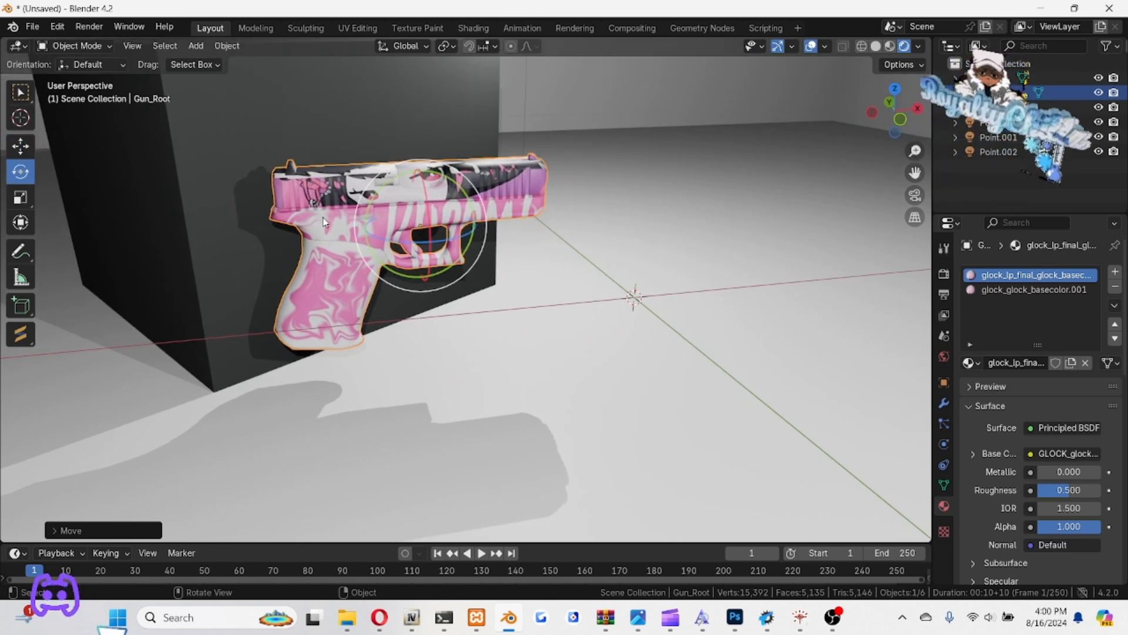
# Rotate the pistol so it leans diagonally against the box
pyautogui.press('r')
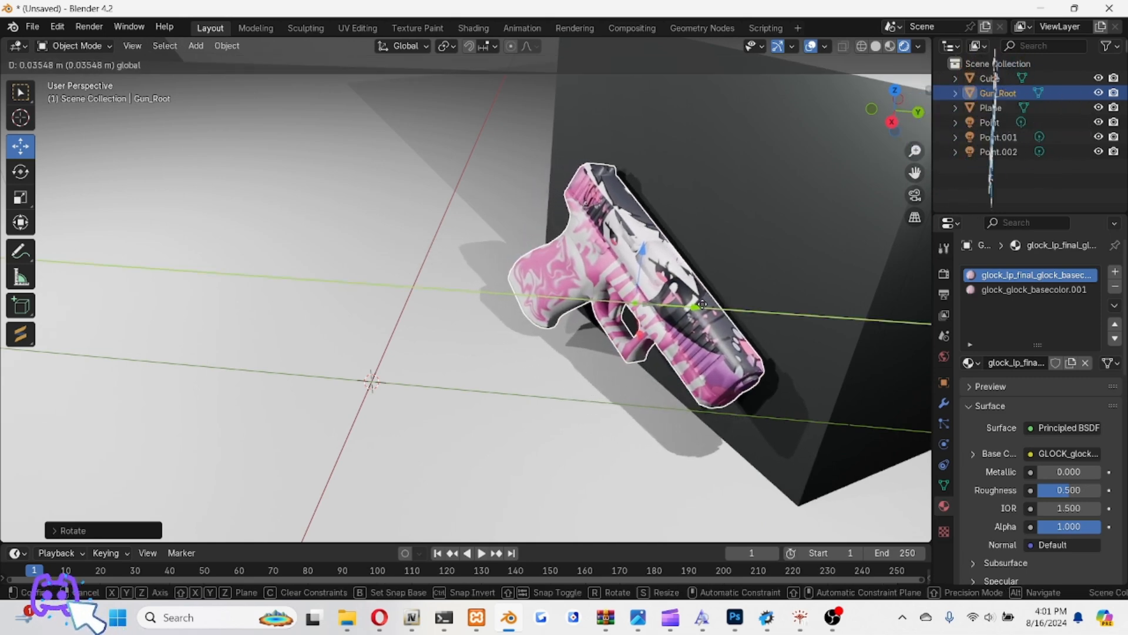
pyautogui.moveTo(701, 304)
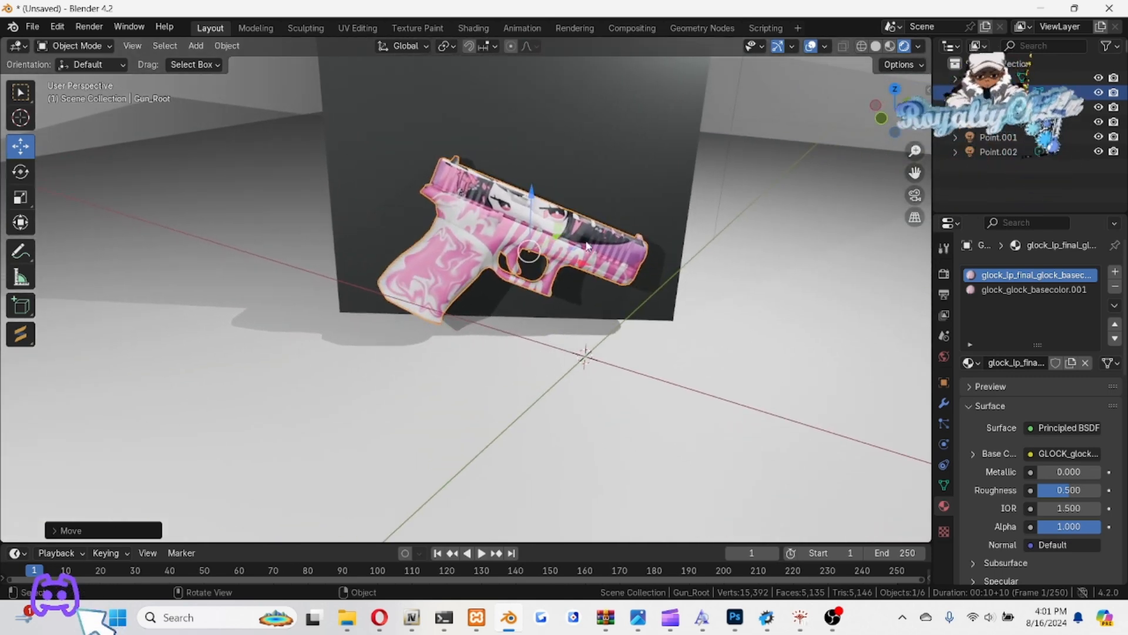
# Steepen the pistol's tilt with the Rotate tool so it rests at the box's base
pyautogui.click(20, 171)
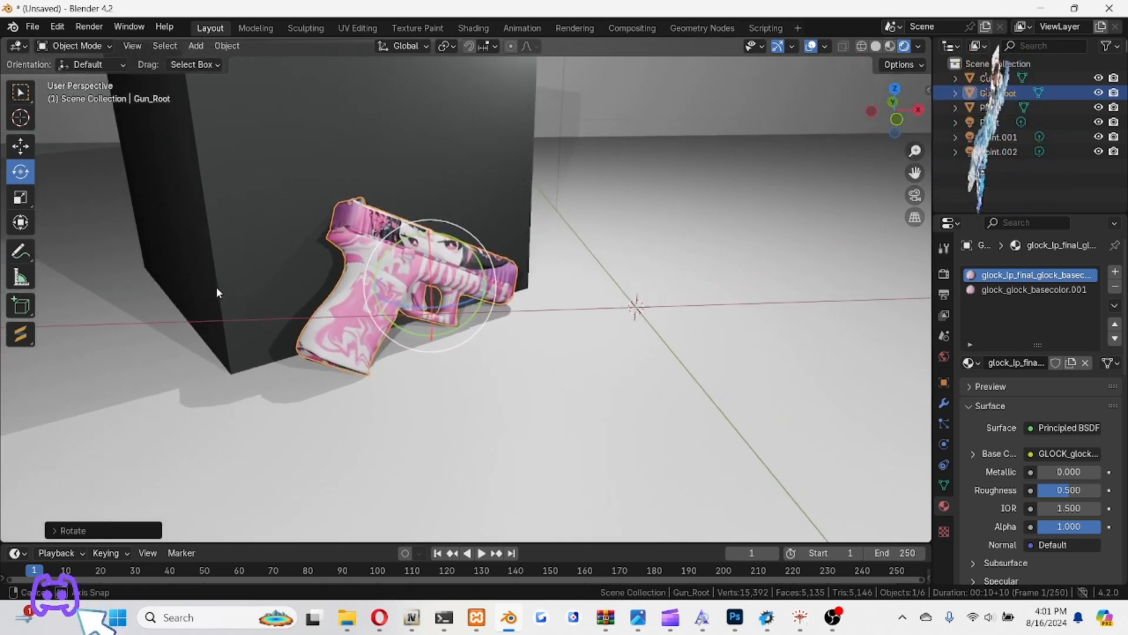
pyautogui.click(625, 414)
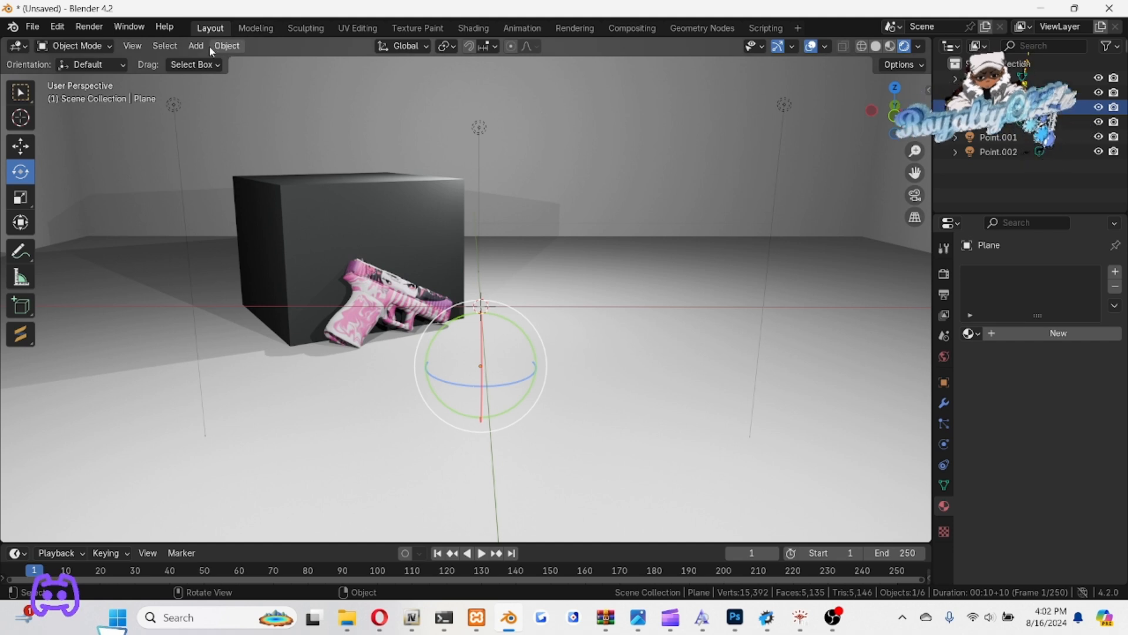
# Add a camera to the studio scene from the Add menu
pyautogui.click(590, 240)
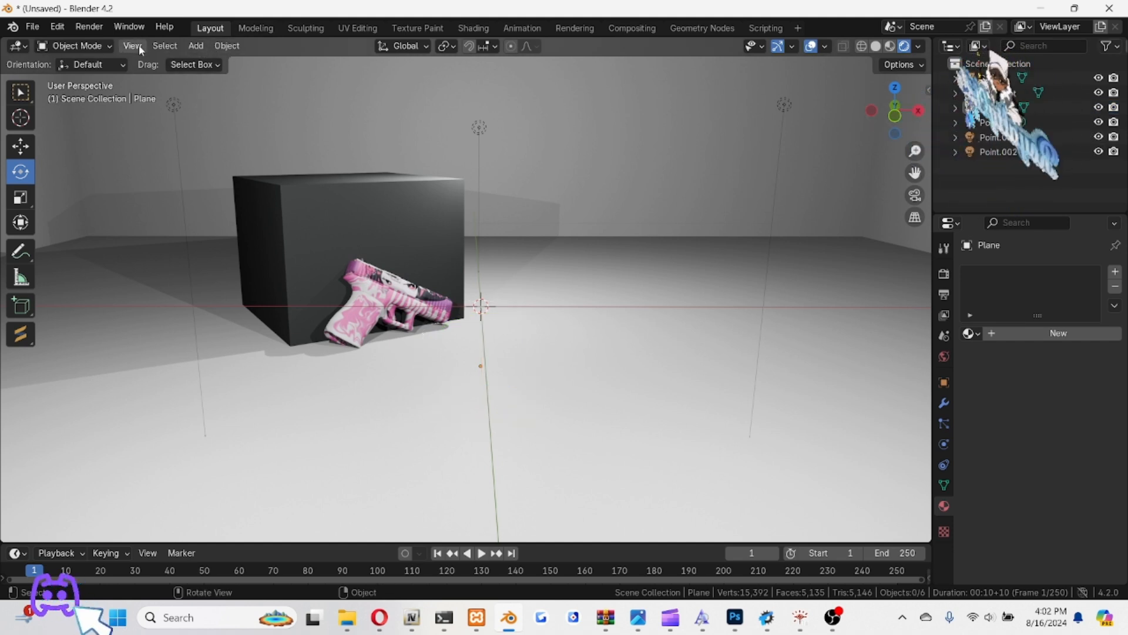
pyautogui.click(195, 46)
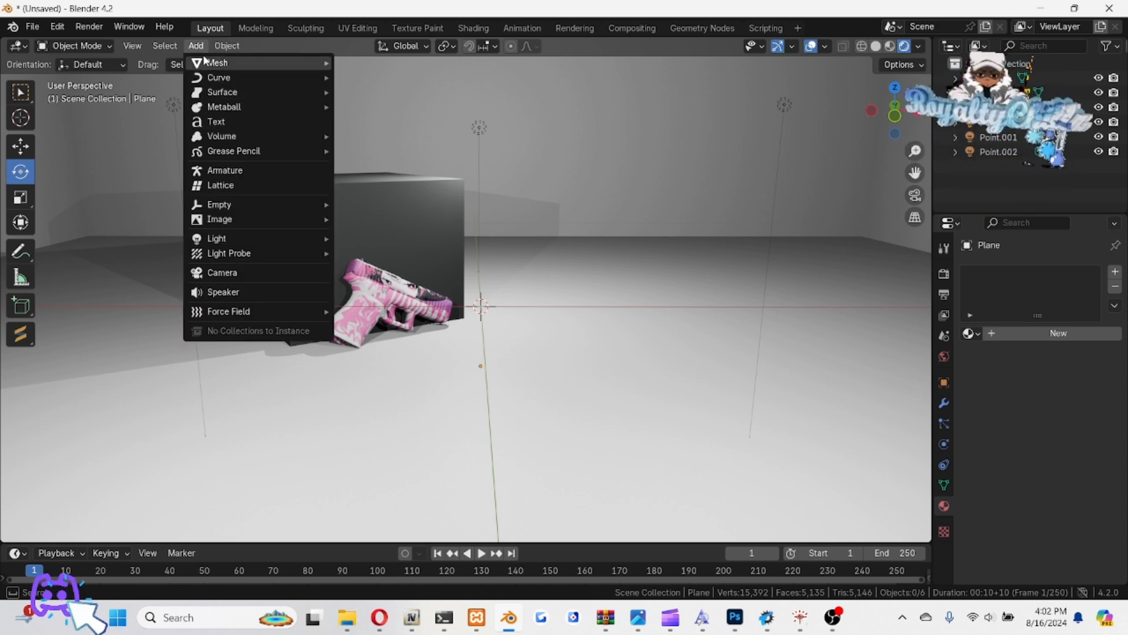
pyautogui.click(222, 273)
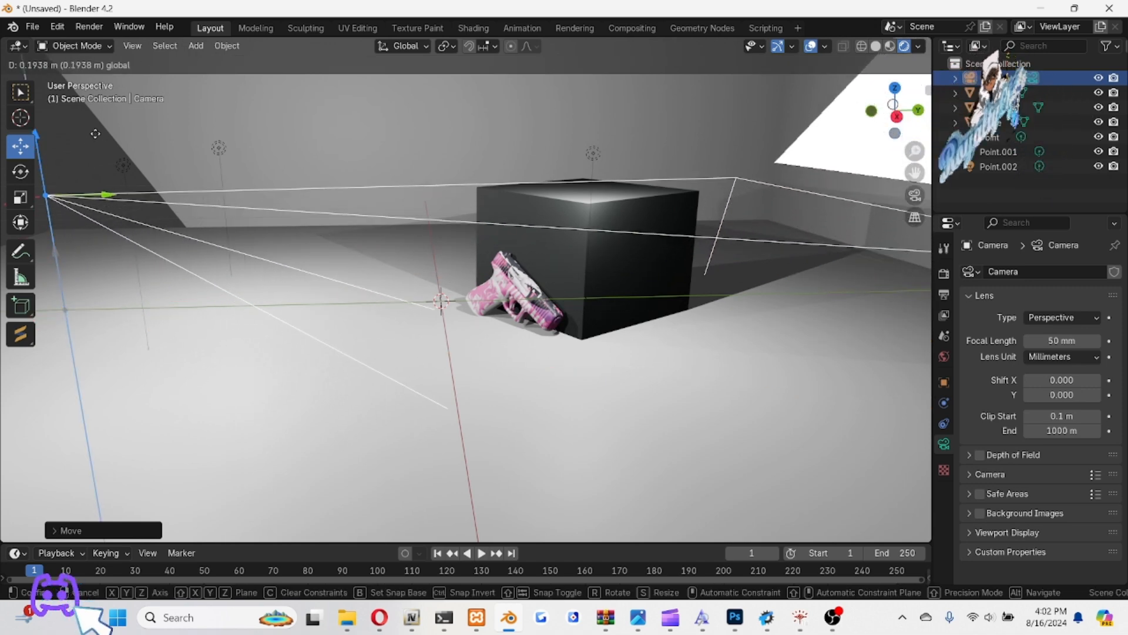
pyautogui.click(112, 168)
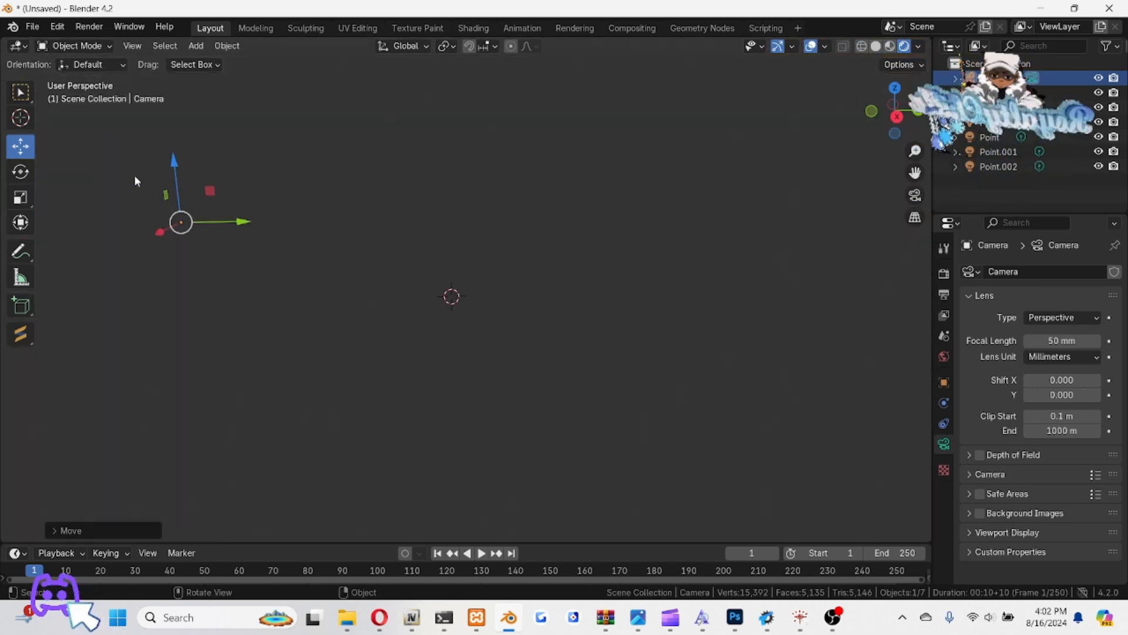
# Move the camera and aim it at the pink pistol leaning on the box
pyautogui.moveTo(181, 221); pyautogui.dragTo(153, 206)
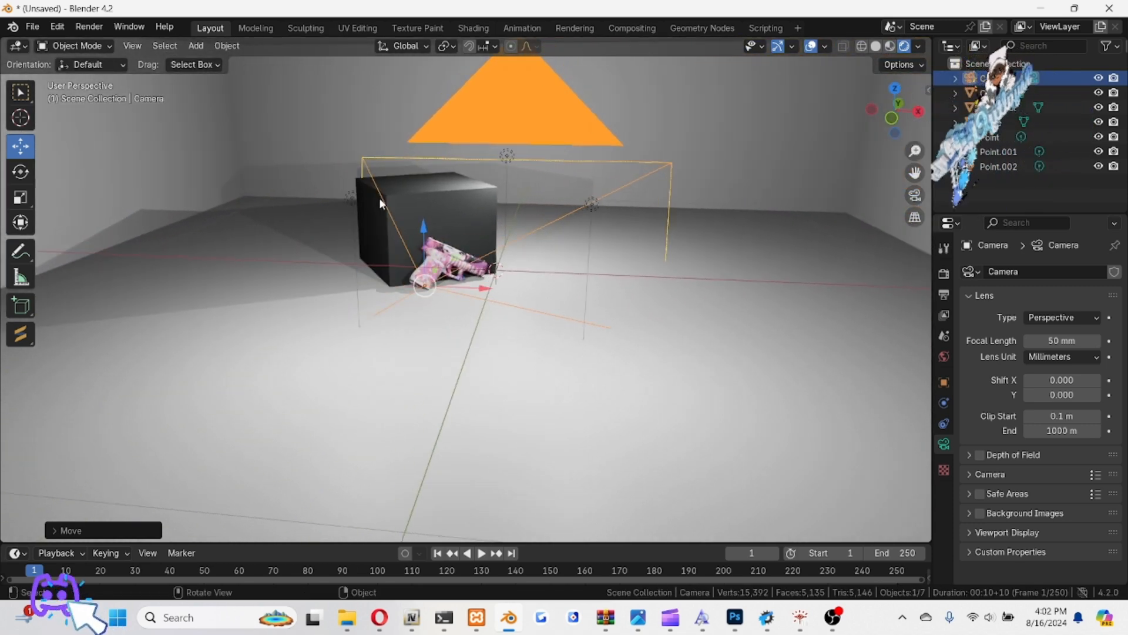
pyautogui.press('numpad_0')
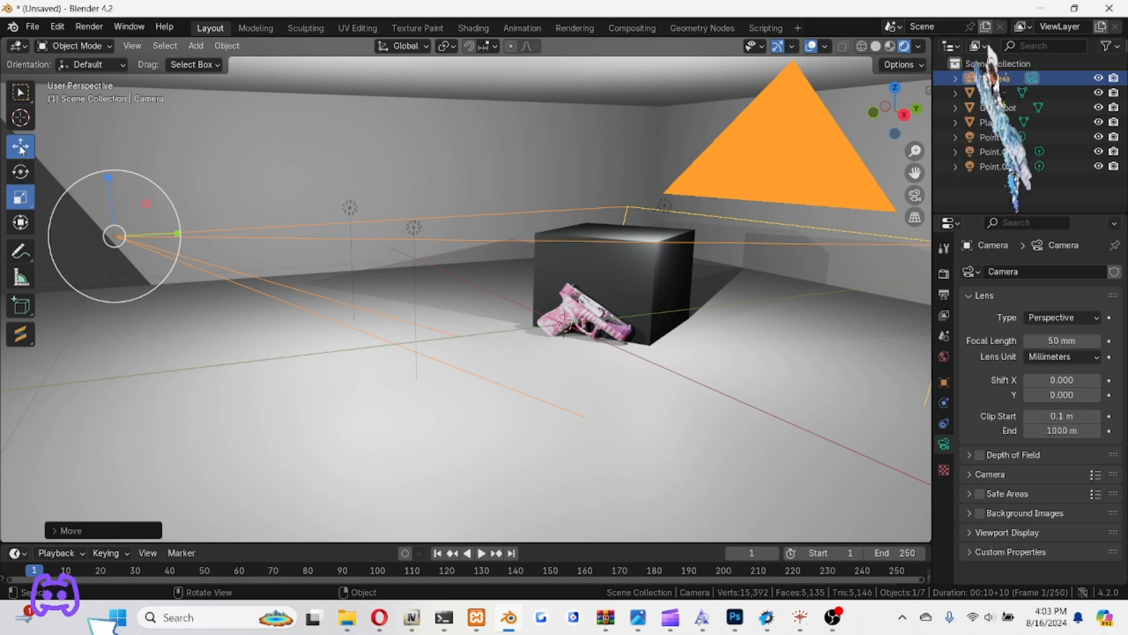
pyautogui.moveTo(112, 235); pyautogui.dragTo(44, 239)
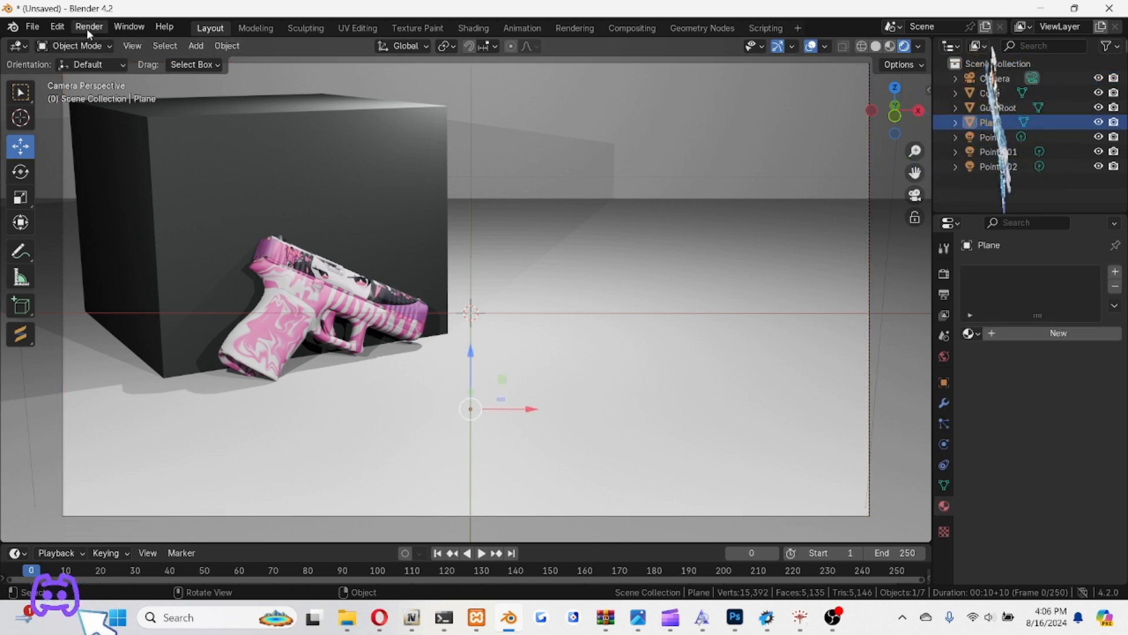
# Render the camera view of the pistol and box, then download the image from Gyazo
pyautogui.click(88, 27)
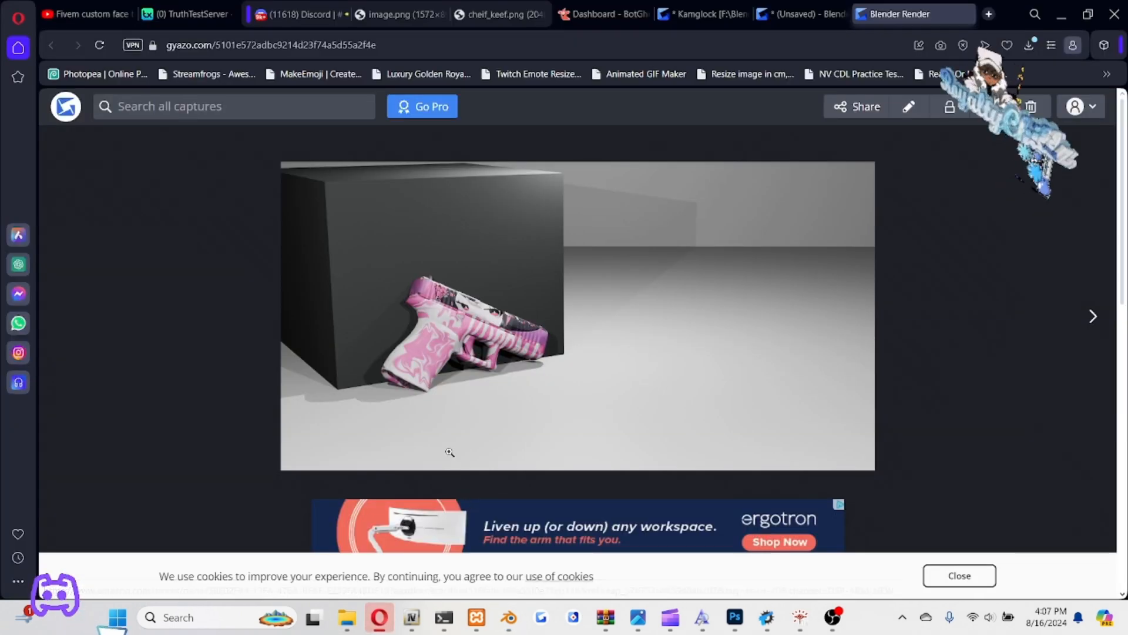
pyautogui.scroll(-3)
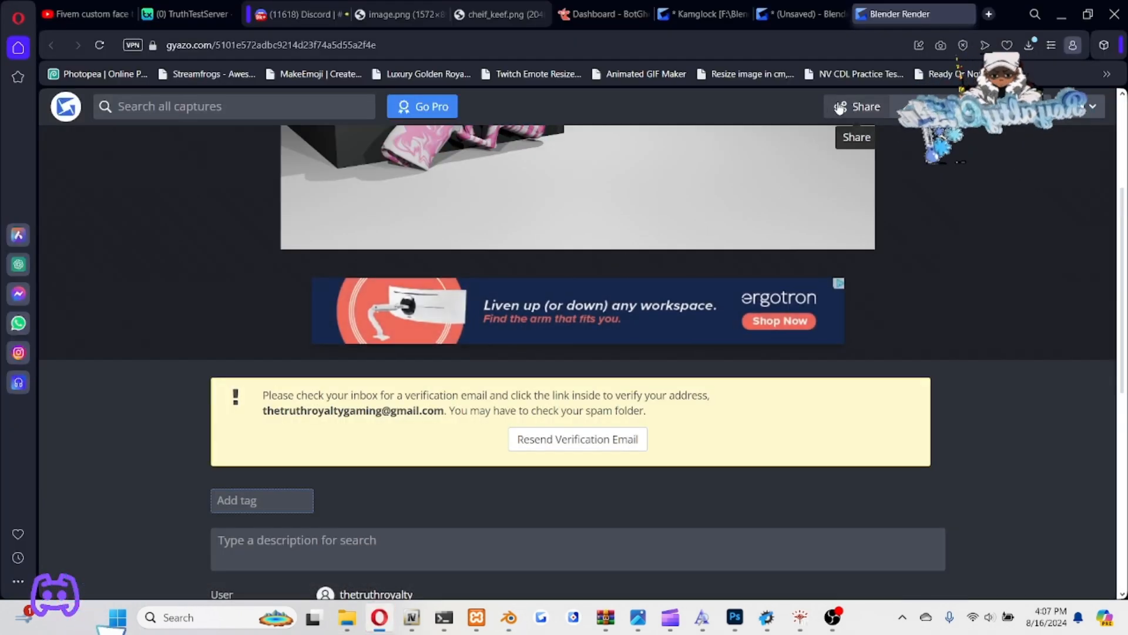
pyautogui.click(856, 107)
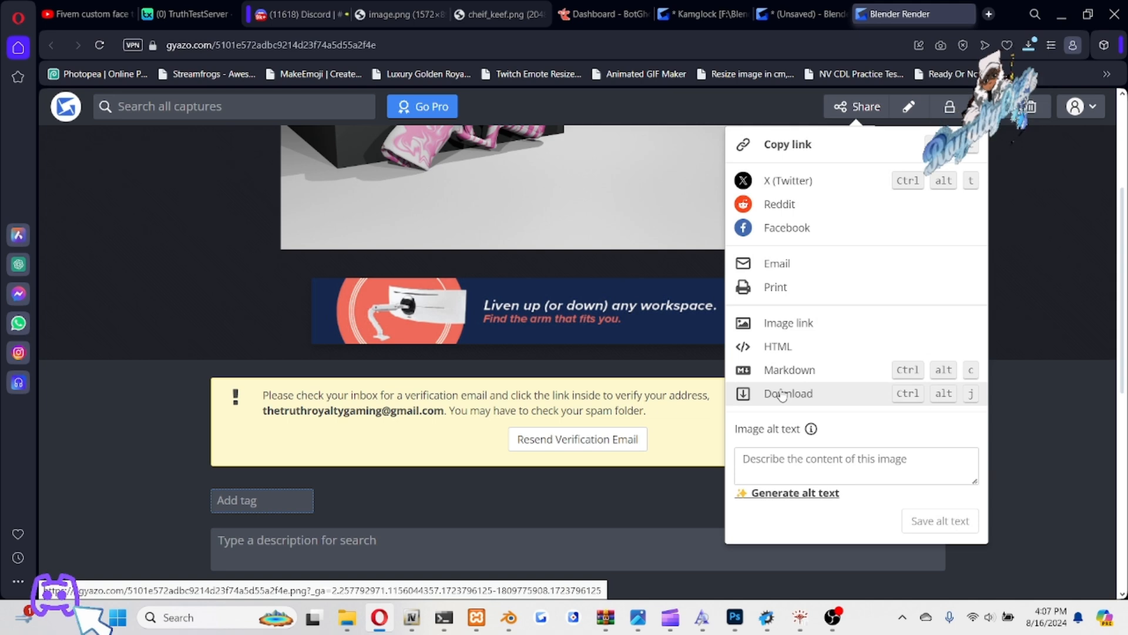
pyautogui.click(734, 618)
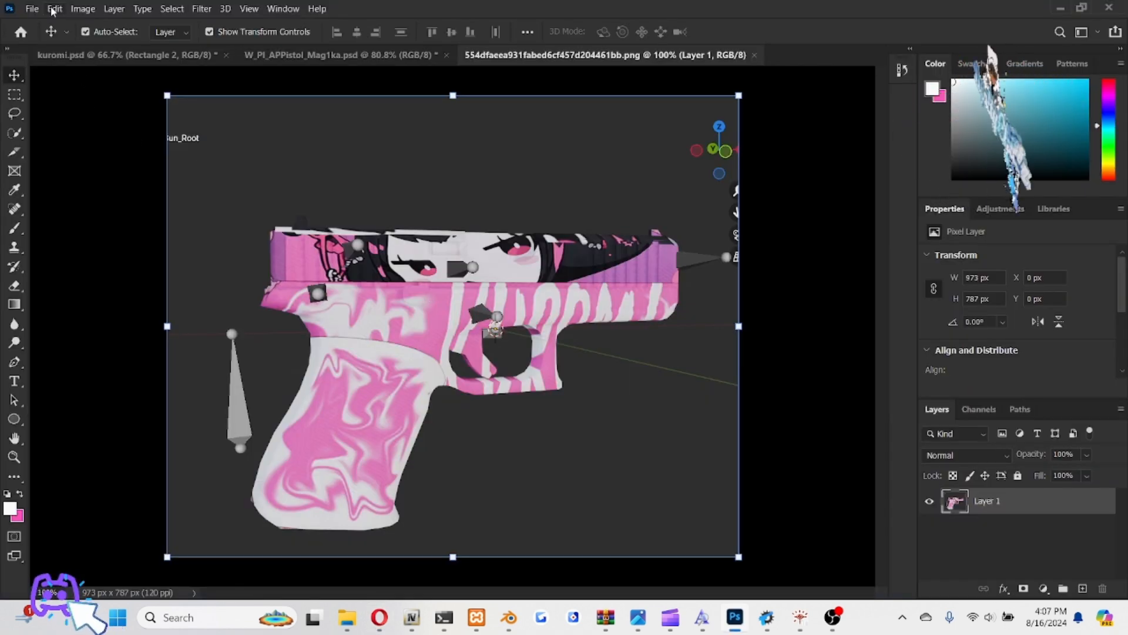
# Open the freshly downloaded pistol render PNG as a new Photoshop document
pyautogui.click(32, 9)
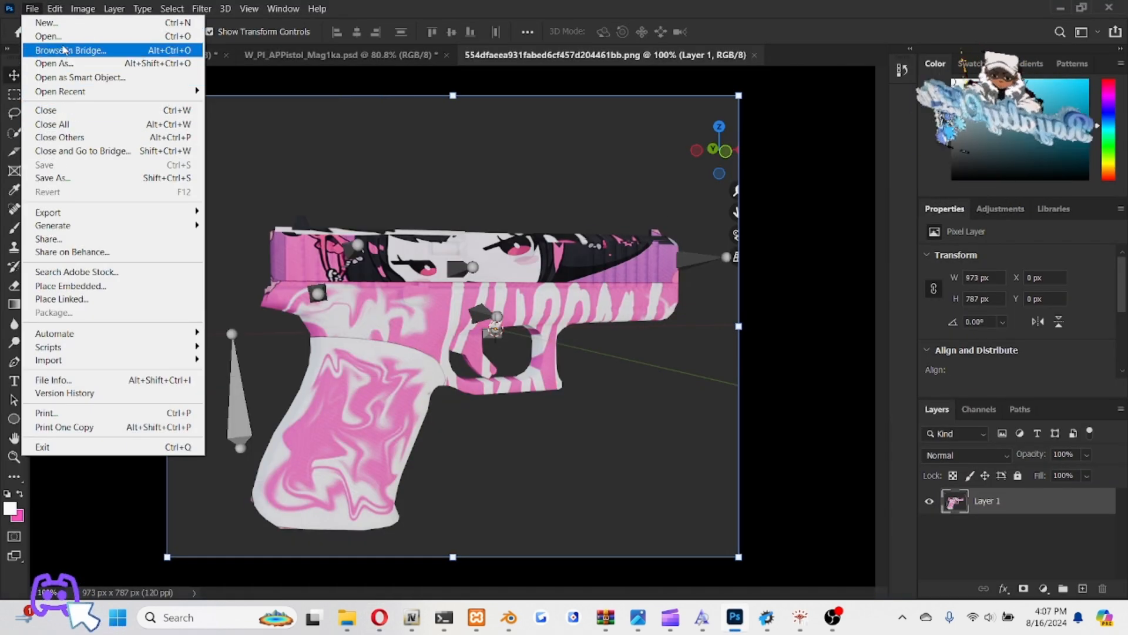
pyautogui.moveTo(36, 12)
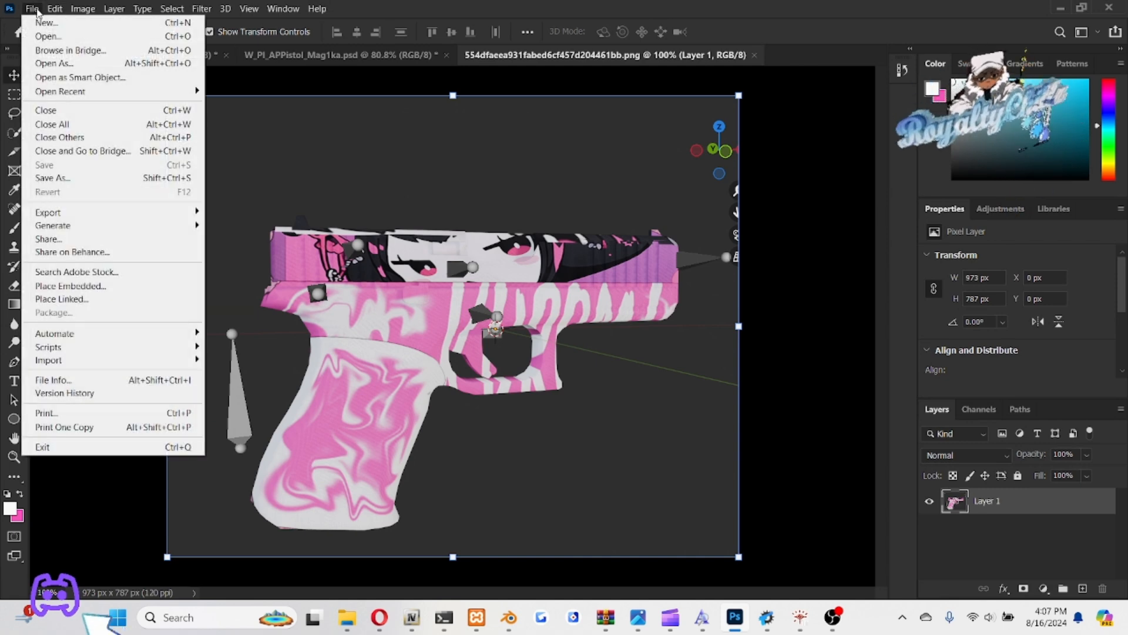
pyautogui.click(47, 36)
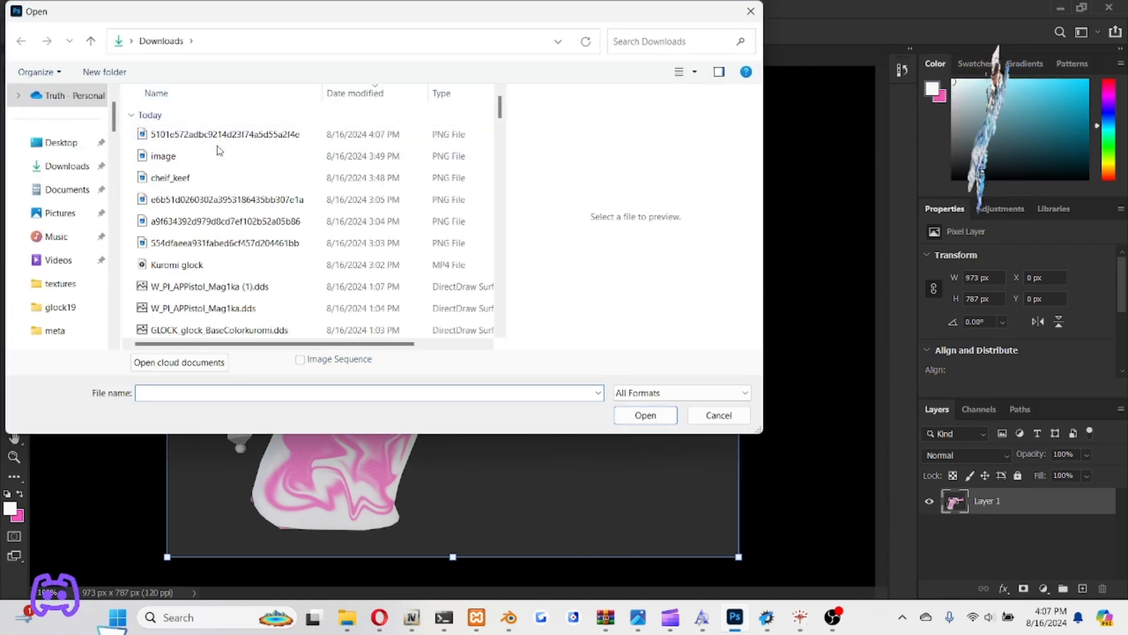
pyautogui.click(644, 416)
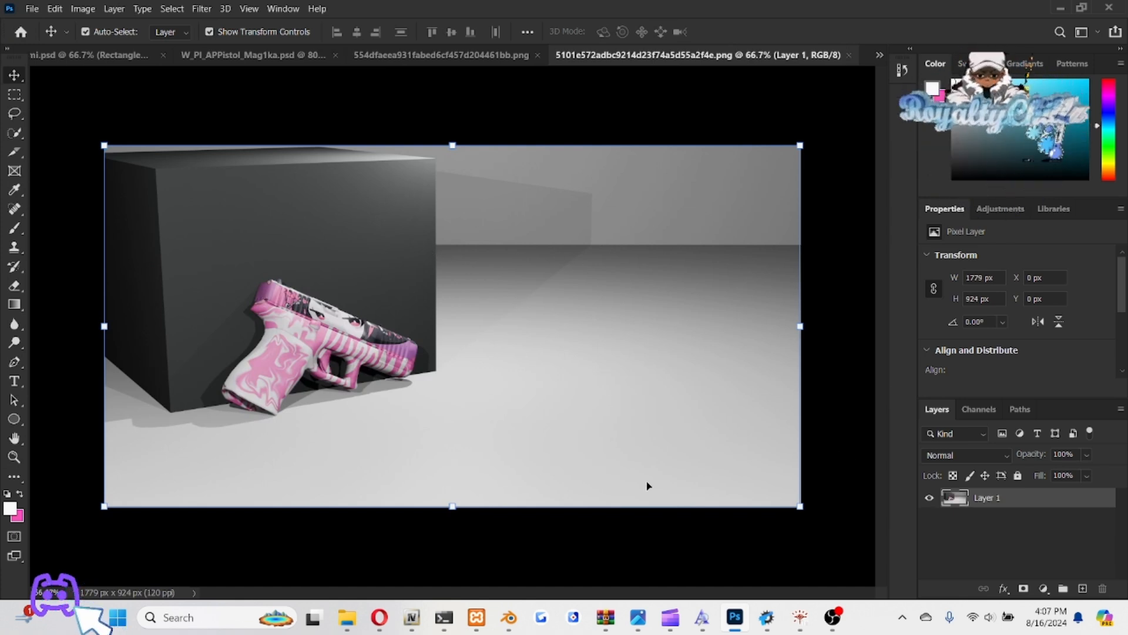
pyautogui.moveTo(407, 271)
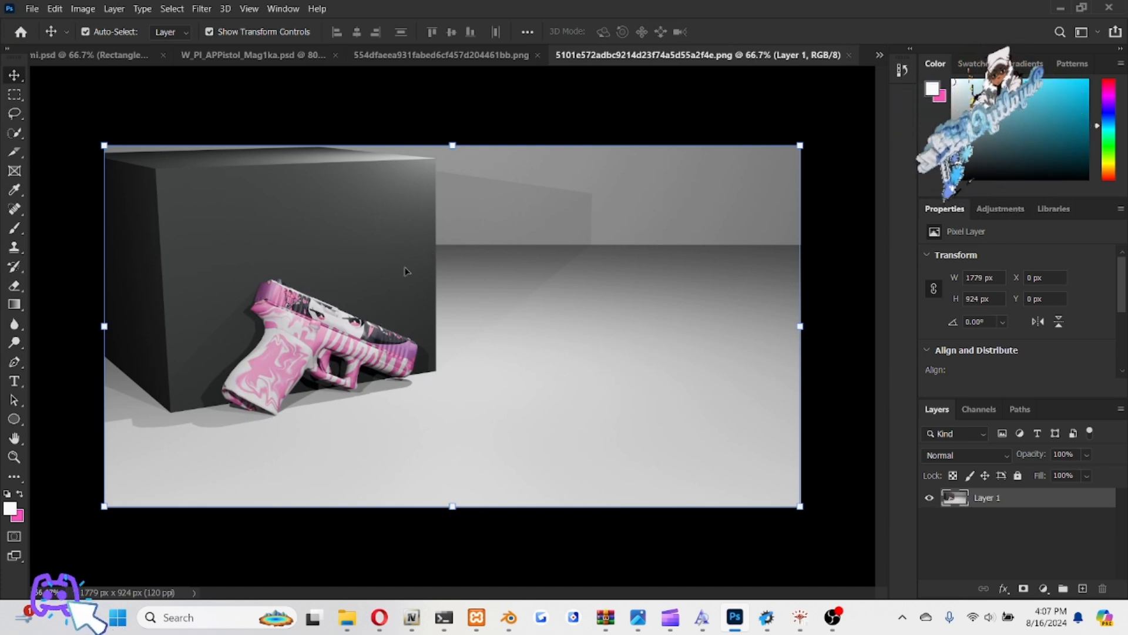
pyautogui.moveTo(360, 272)
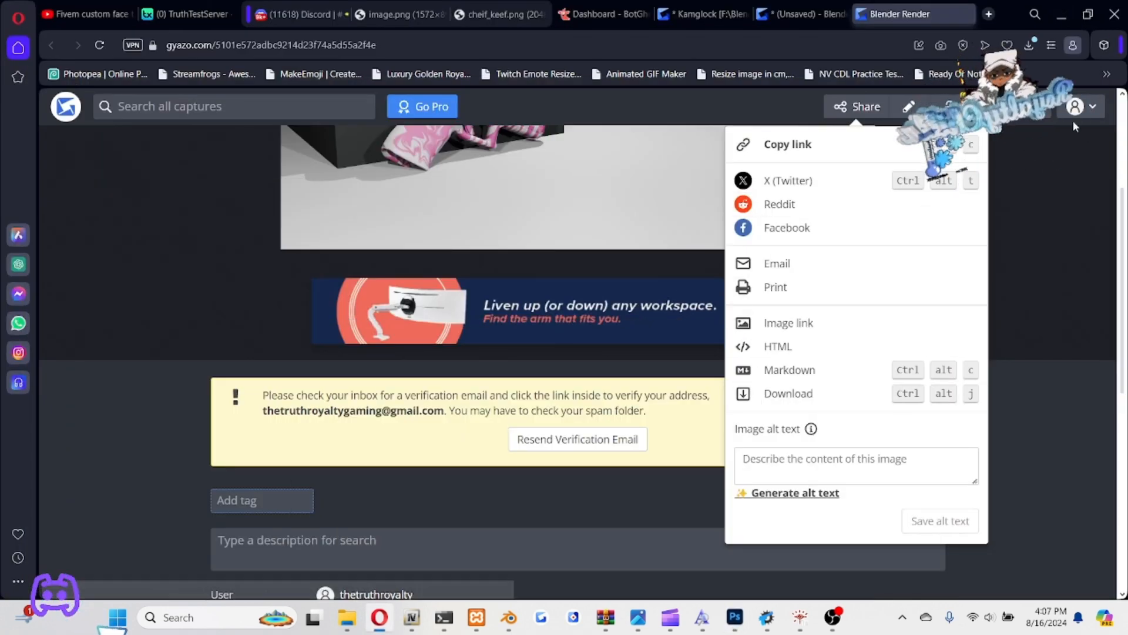
# Show the browser's recent downloads and open the pistol render in the photo viewer
pyautogui.click(1028, 45)
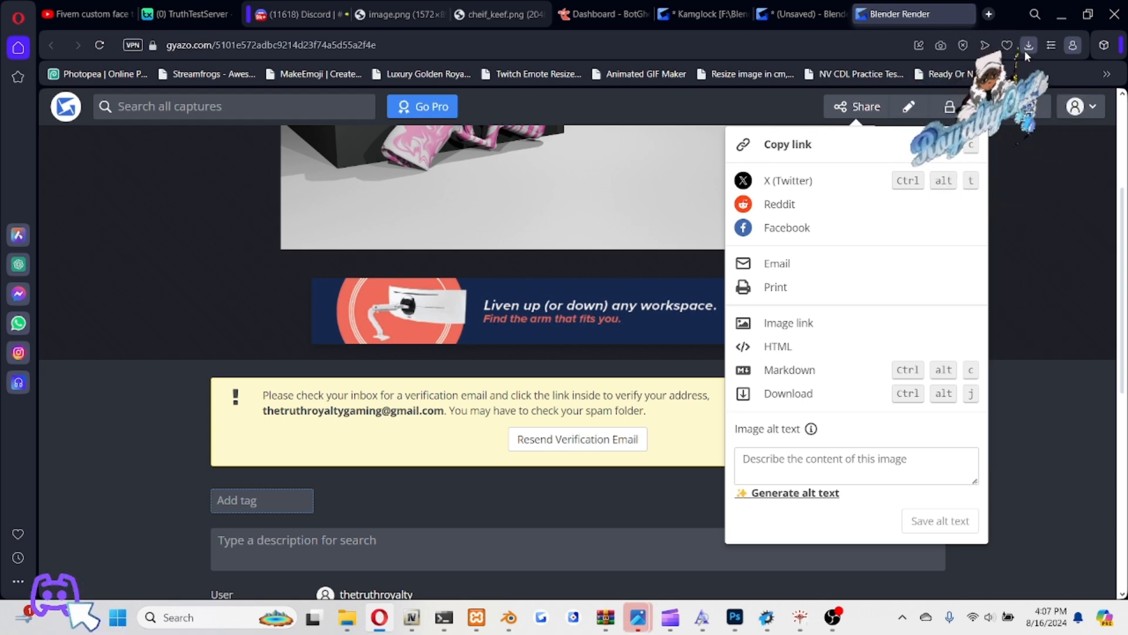
pyautogui.click(1029, 45)
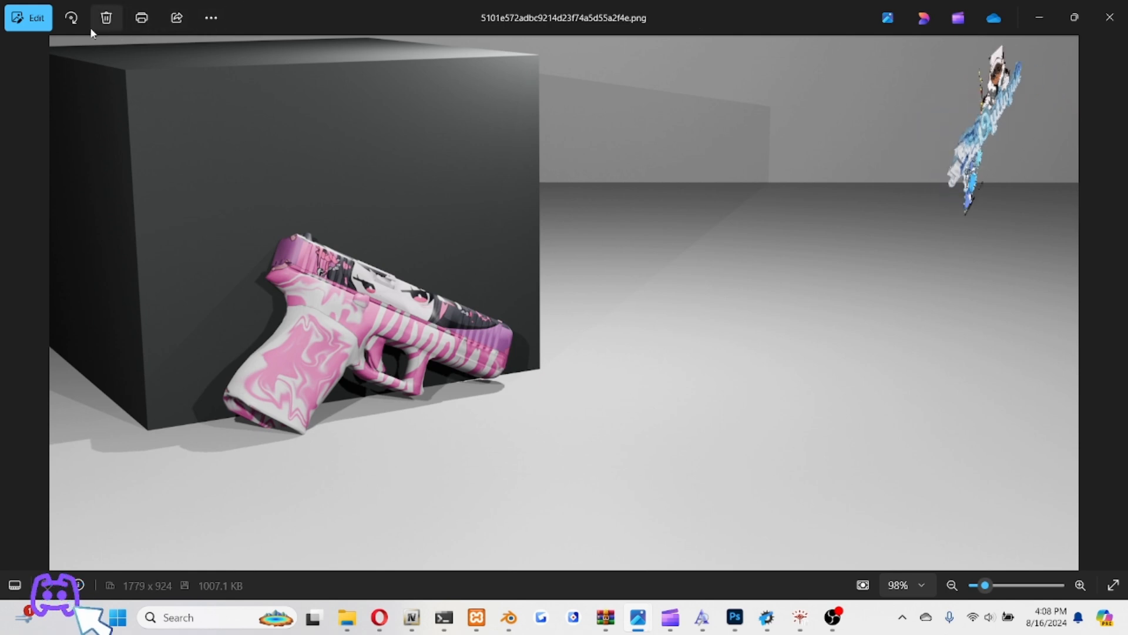
# Crop the render to 1696 × 910, tweak brightness, contrast, shadows and saturation, and save
pyautogui.click(27, 17)
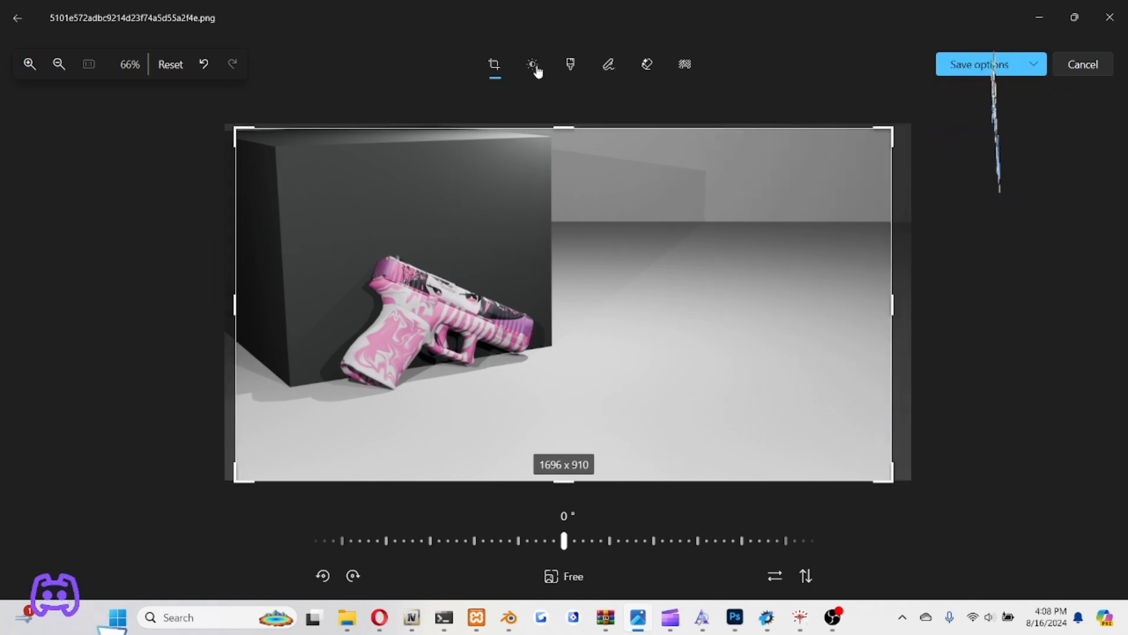
pyautogui.click(532, 65)
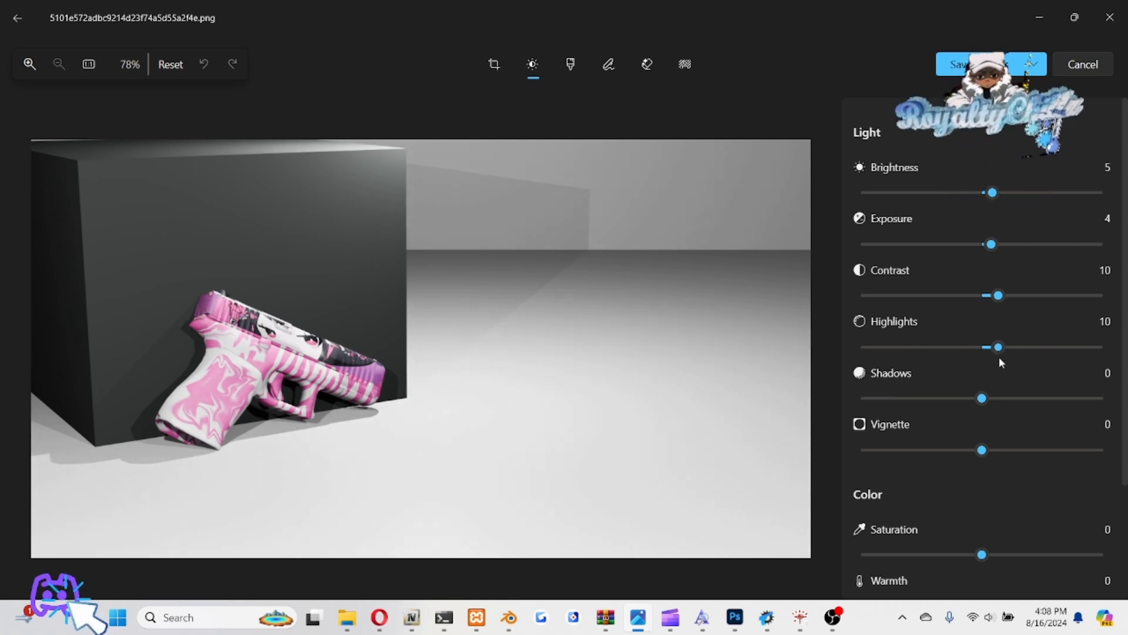
pyautogui.scroll(-3)
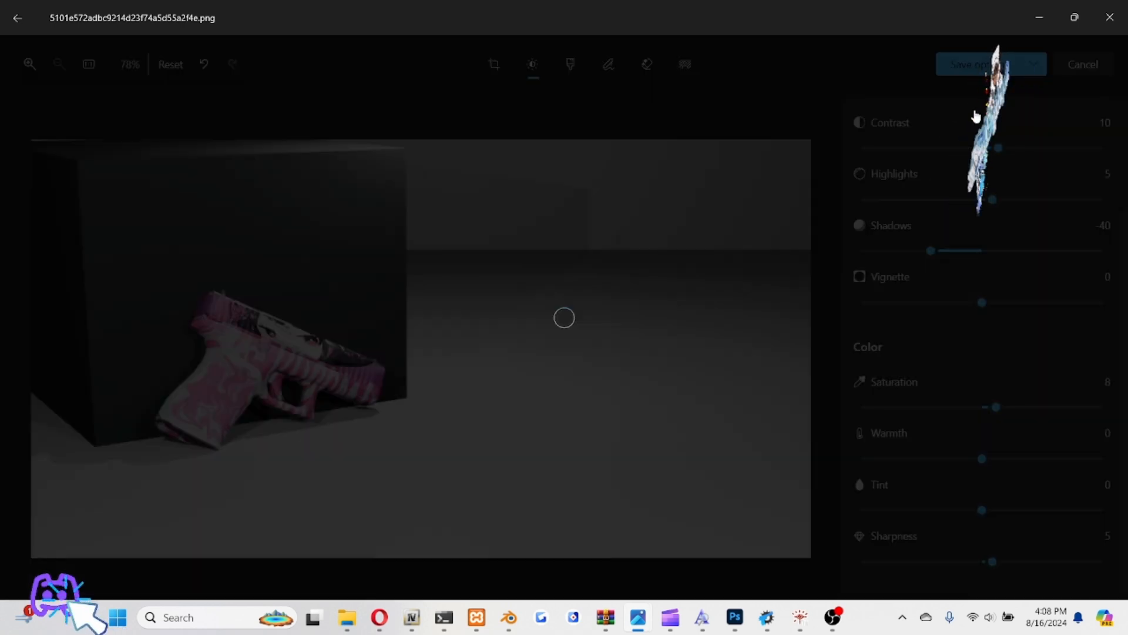
pyautogui.click(1081, 64)
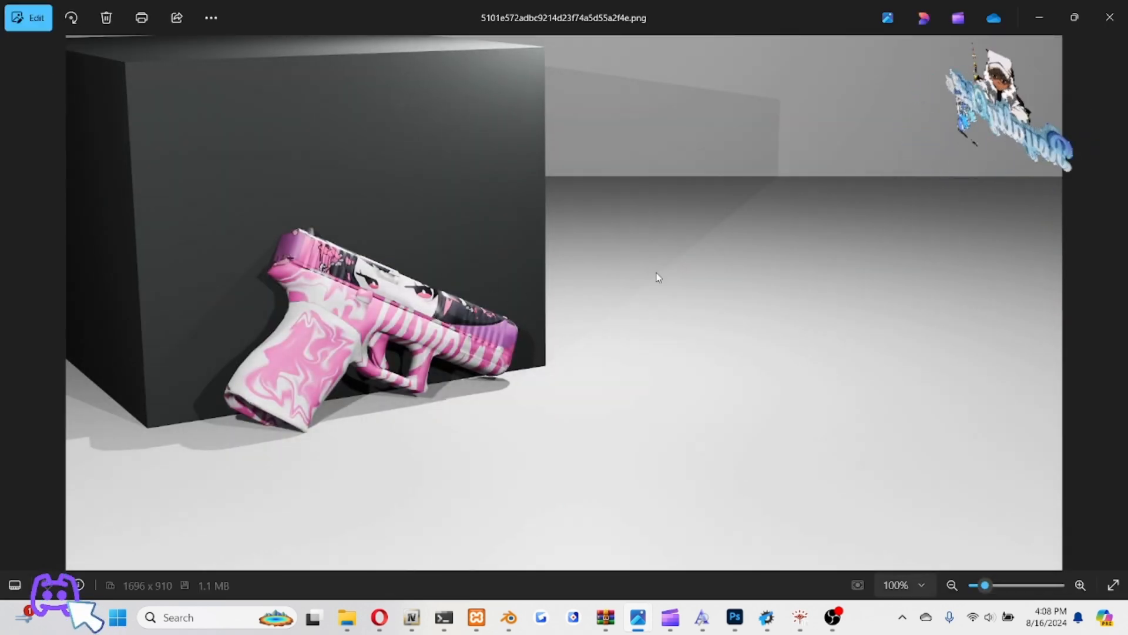